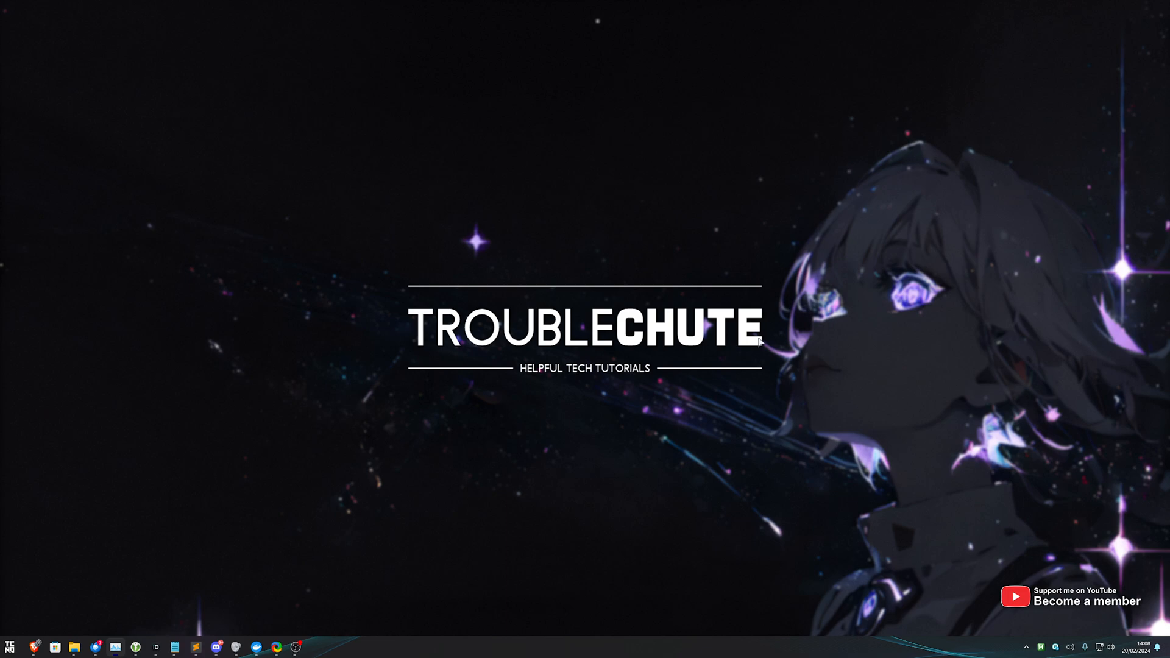
{"action": "mouse_move", "coordinate": [563, 371]}
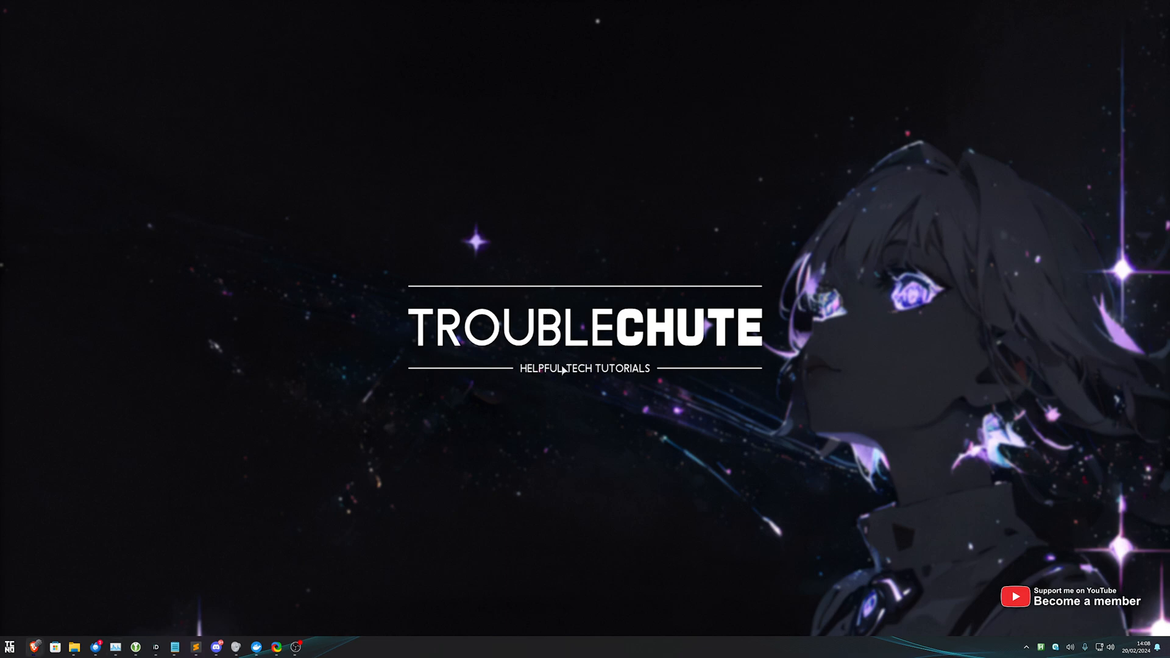
{"action": "mouse_move", "coordinate": [564, 373]}
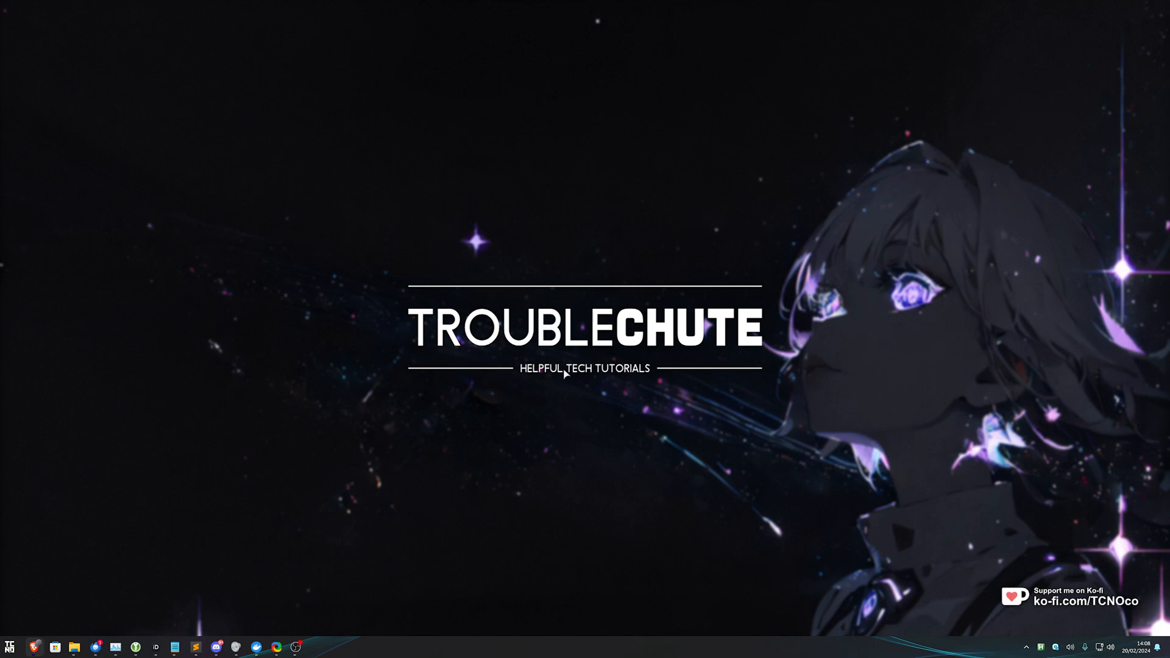
{"action": "mouse_move", "coordinate": [549, 391]}
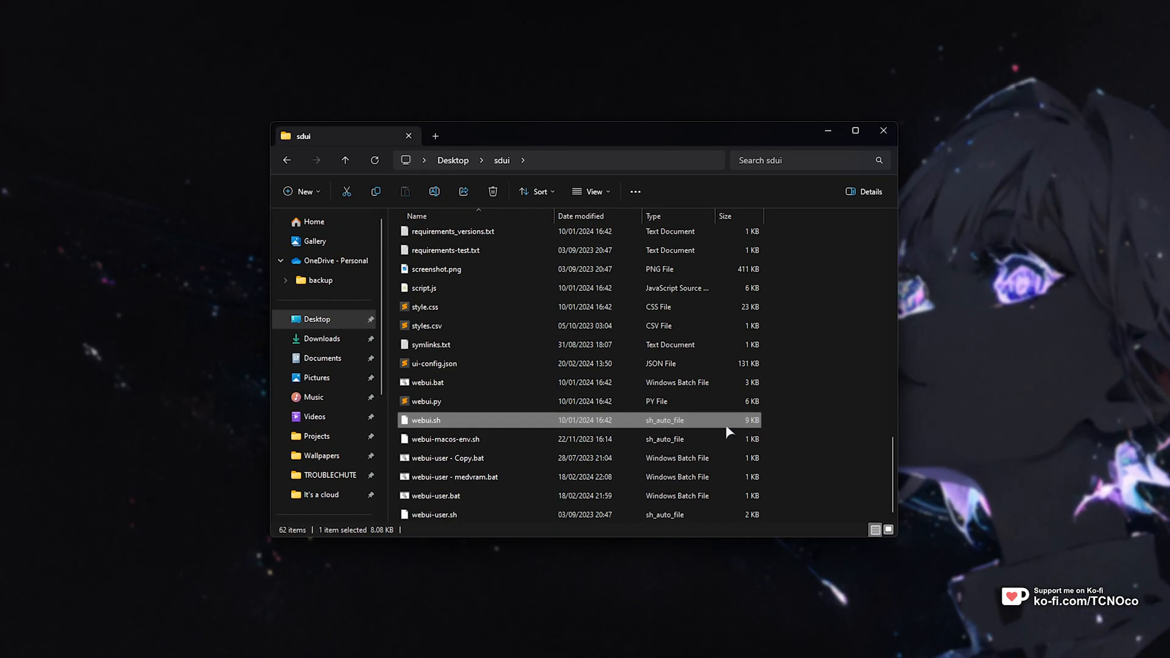
- Review the COMMANDLINE_ARGS in webui-user - medvram.bat in Notepad and close it unchanged
{"action": "left_click", "coordinate": [451, 477]}
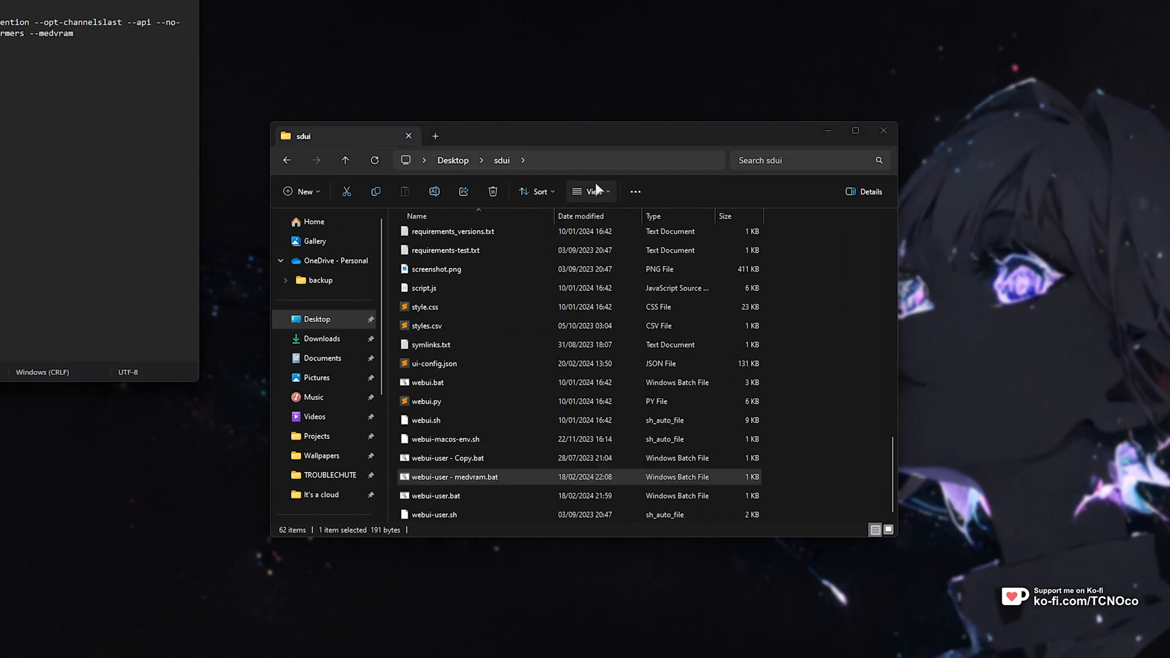
{"action": "double_click", "coordinate": [453, 476]}
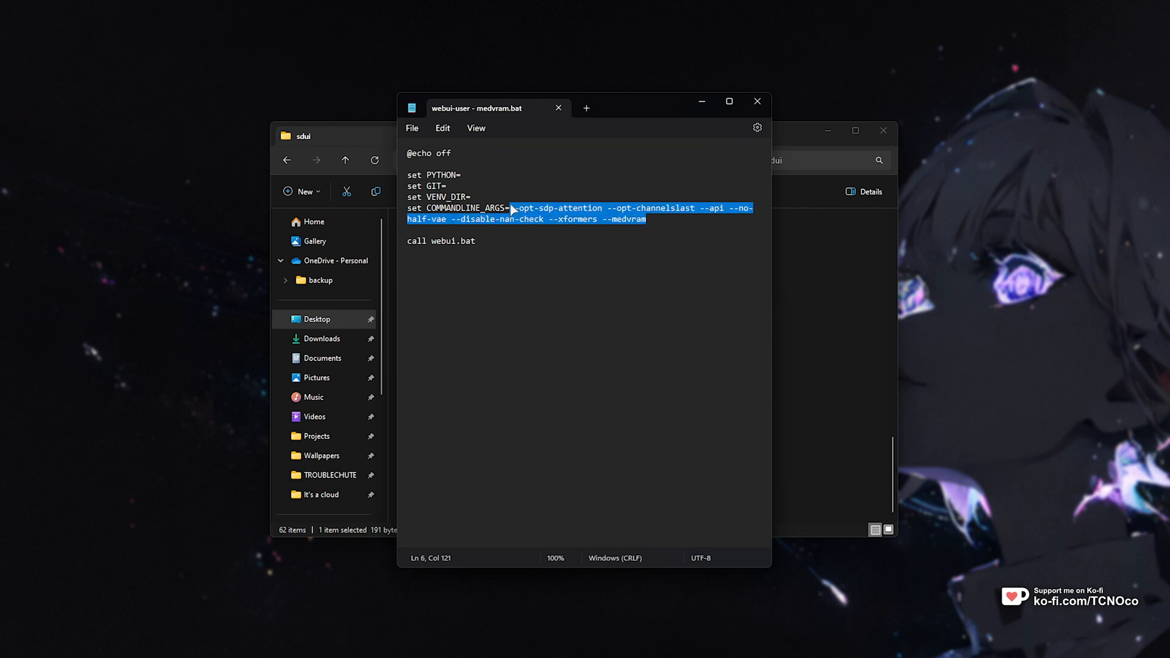
{"action": "mouse_move", "coordinate": [761, 330]}
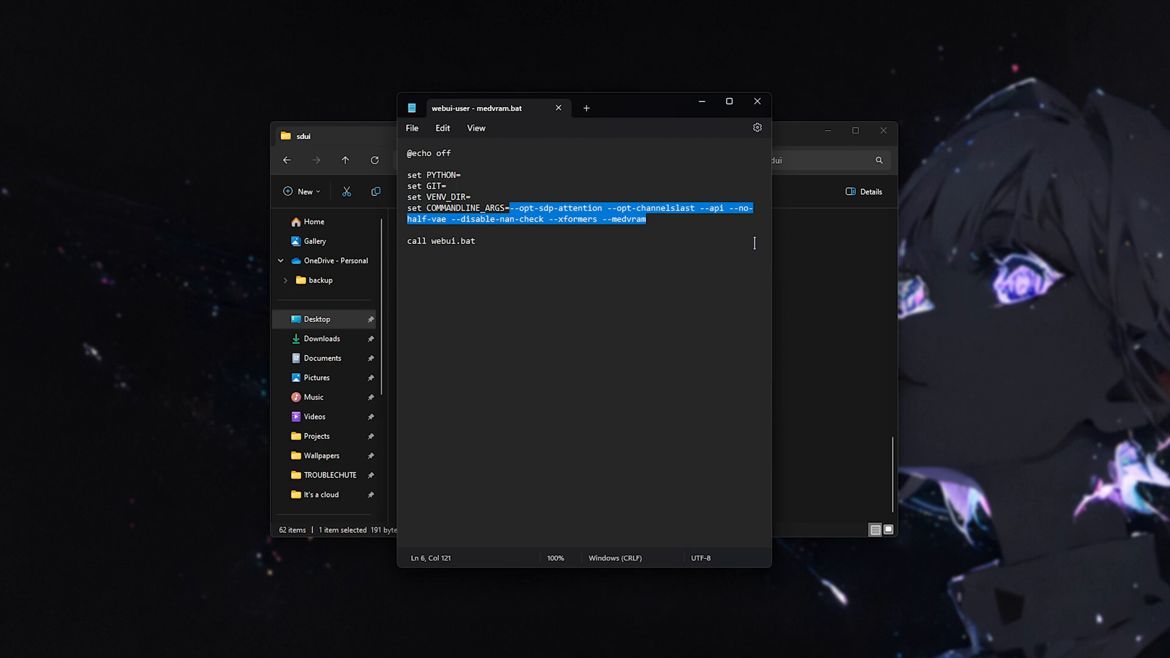
{"action": "mouse_move", "coordinate": [728, 136]}
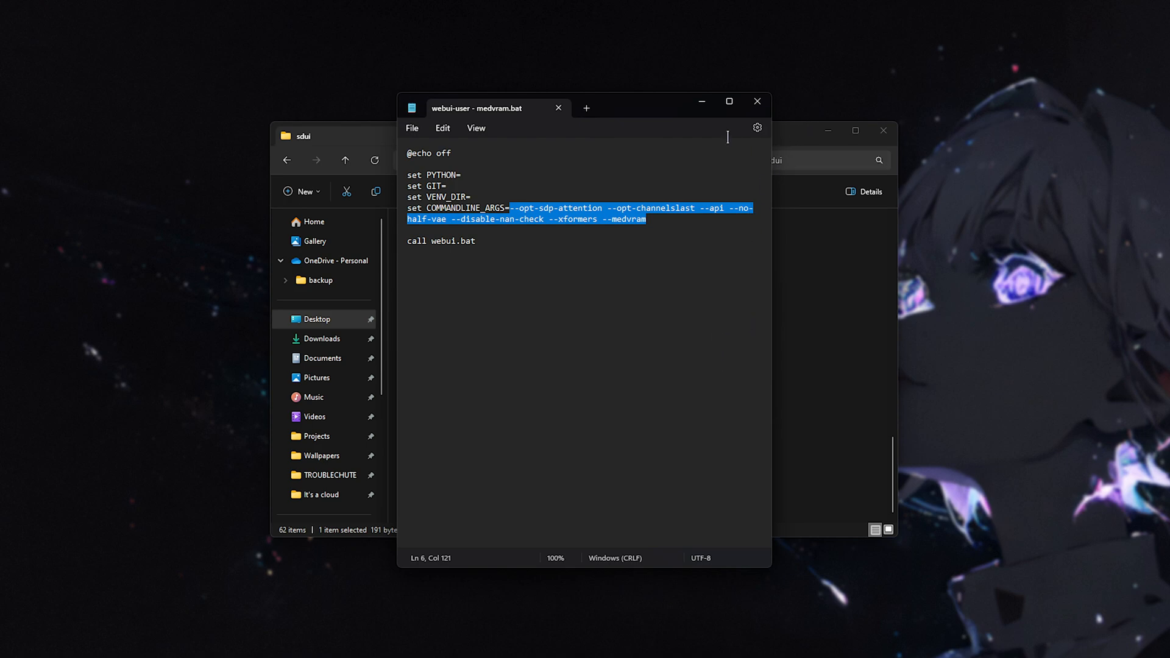
{"action": "mouse_move", "coordinate": [756, 102]}
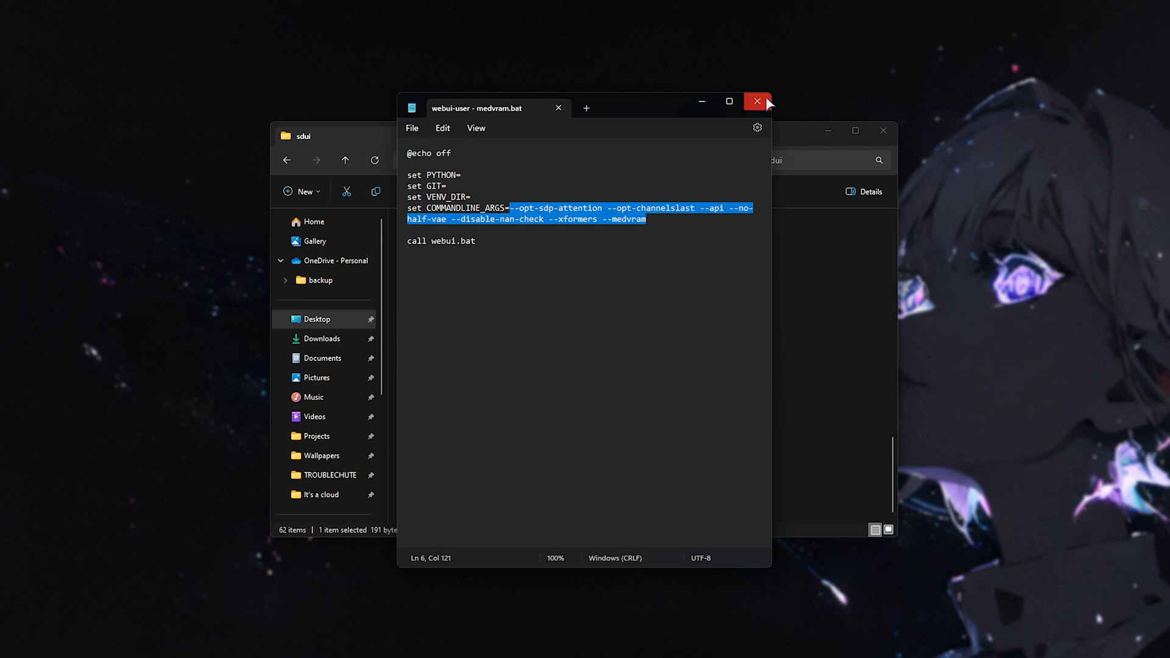
{"action": "left_click", "coordinate": [755, 101]}
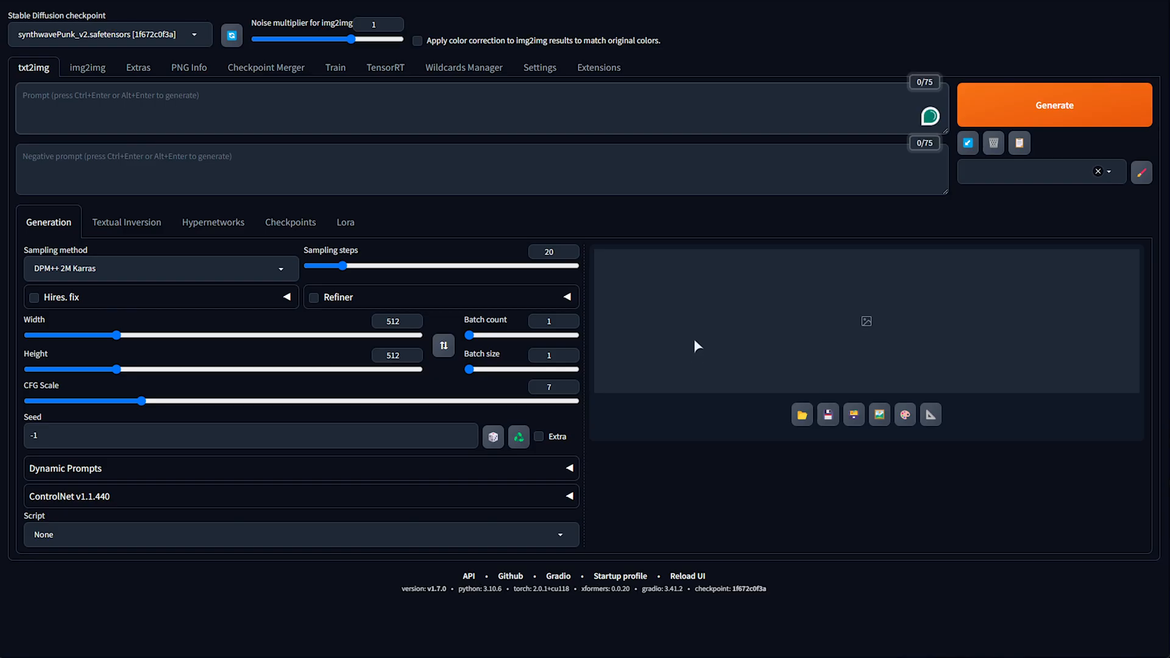
{"action": "mouse_move", "coordinate": [598, 67]}
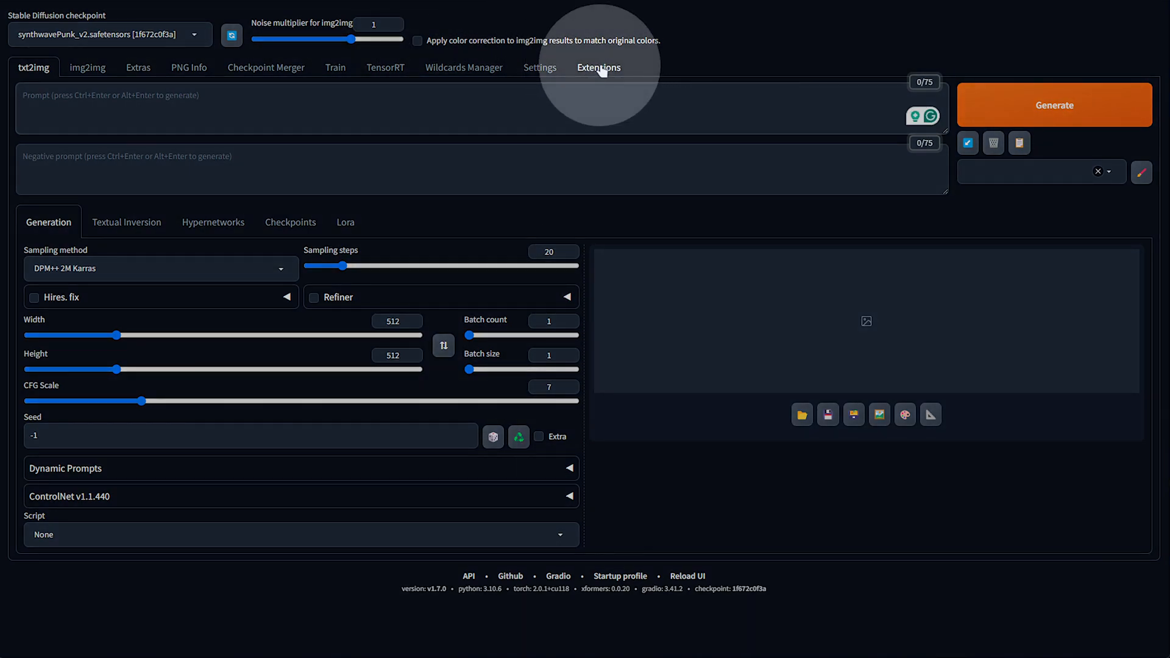
- Go to the Web UI's Extensions section, Install from URL
{"action": "left_click", "coordinate": [598, 67]}
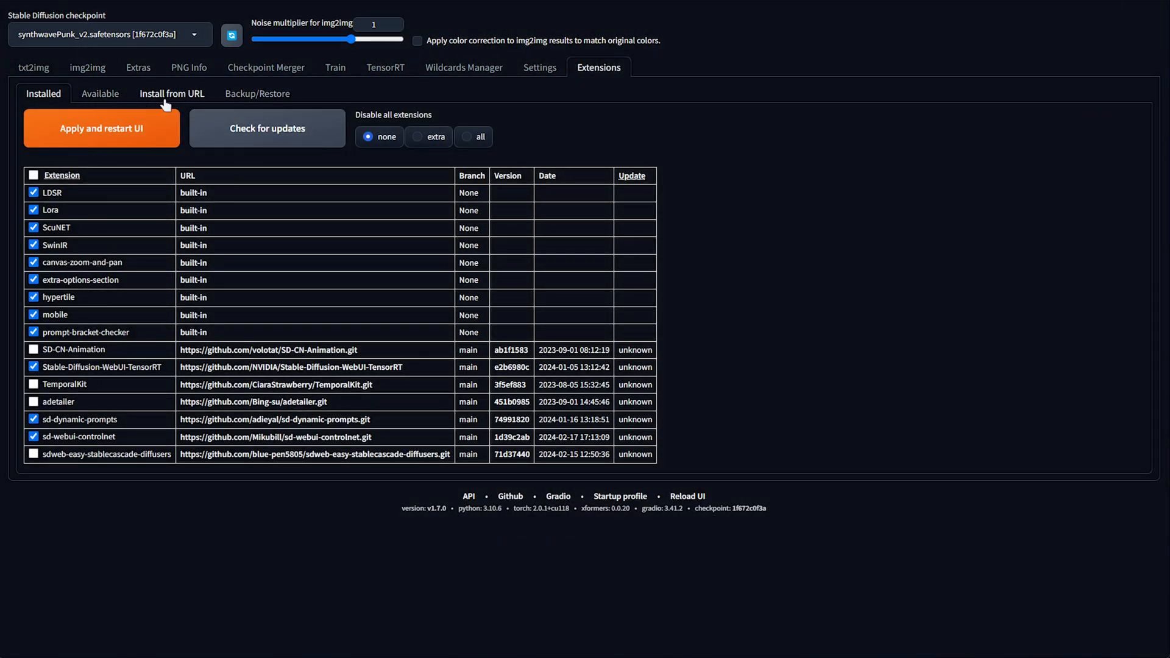
{"action": "left_click", "coordinate": [171, 94]}
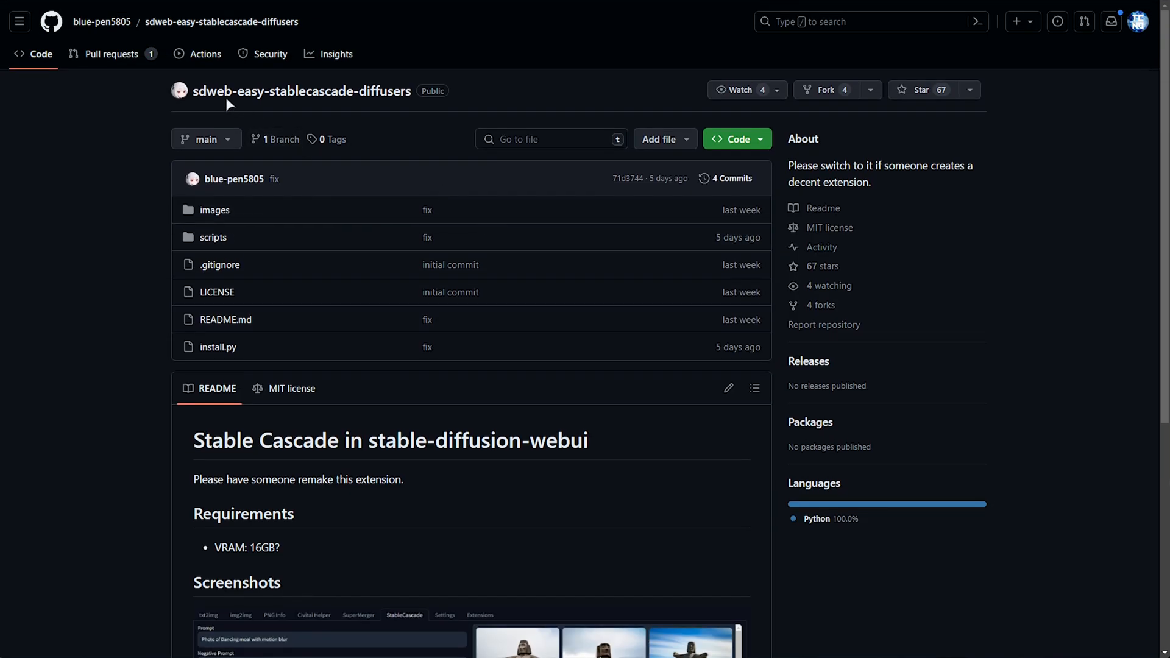
{"action": "mouse_move", "coordinate": [321, 97]}
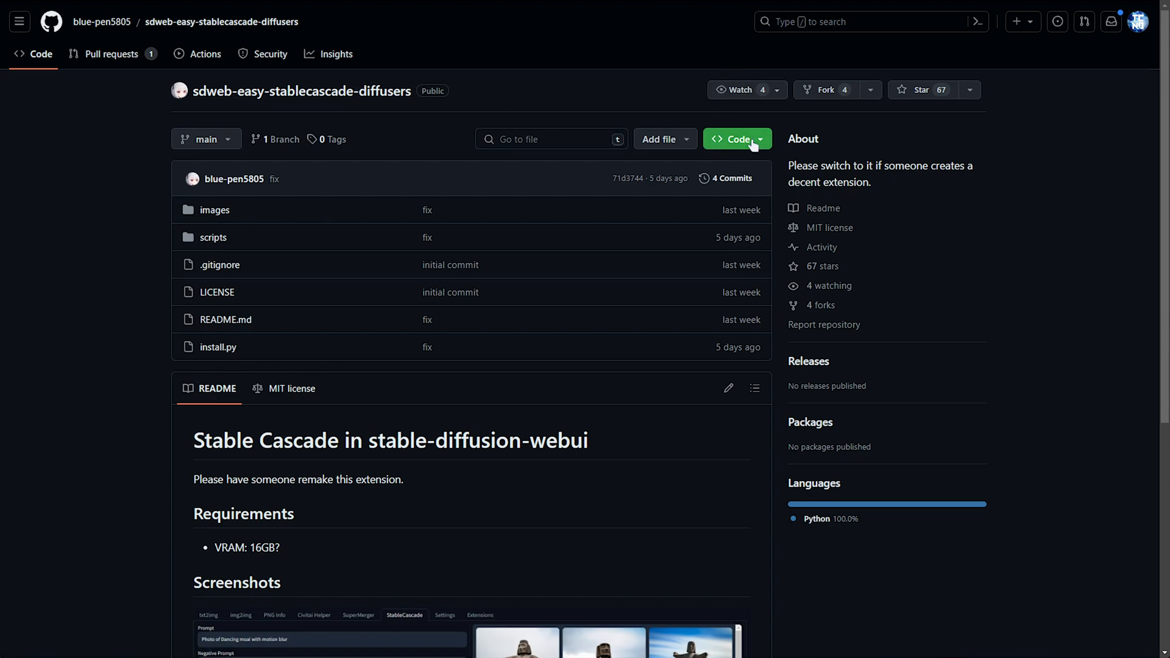
- Copy the sdweb-easy-stablecascade-diffusers repository's HTTPS clone URL from the Code menu
{"action": "left_click", "coordinate": [736, 139]}
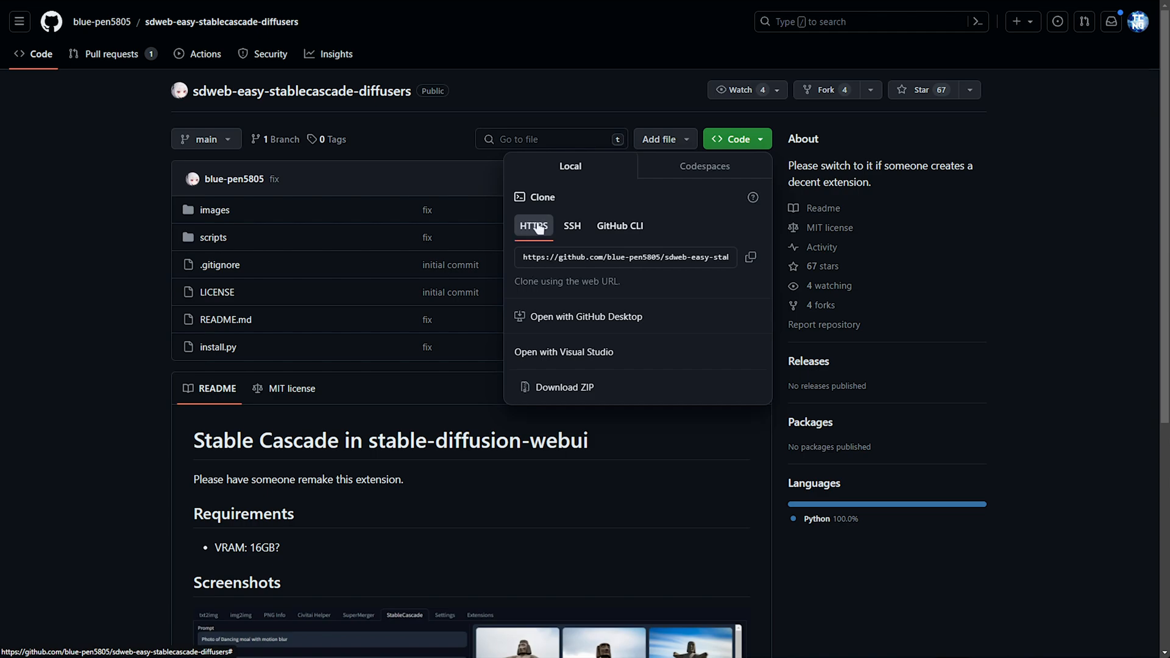
{"action": "left_click", "coordinate": [751, 257]}
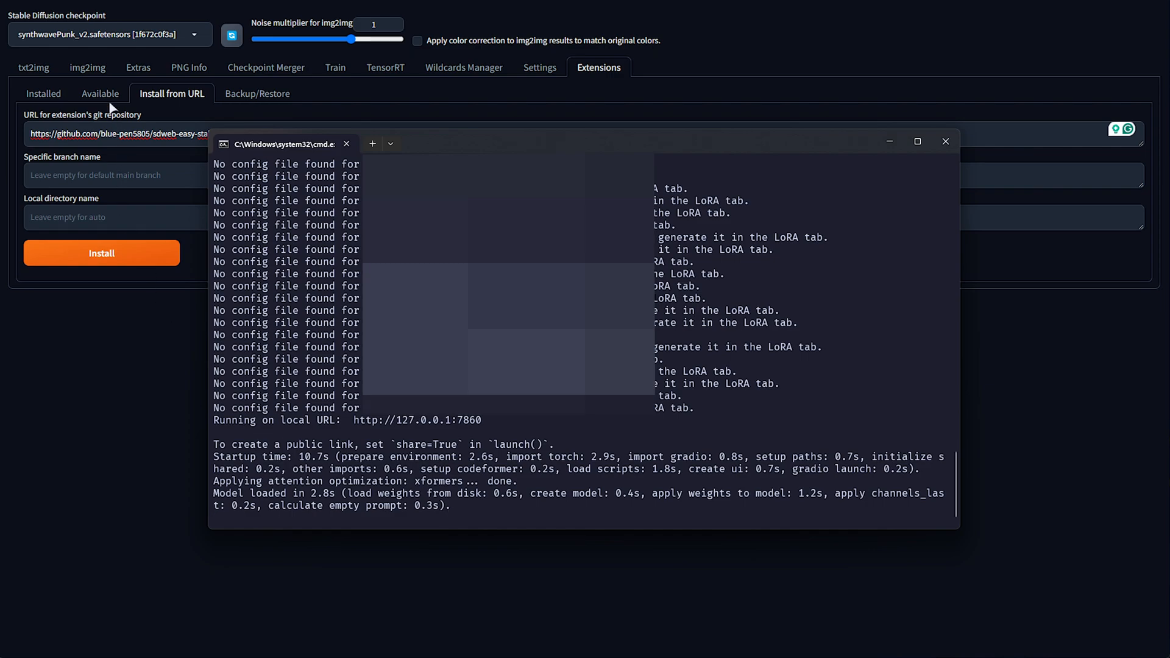
- Enable the sdweb-easy-stablecascade-diffusers extension in the Installed list
{"action": "left_click", "coordinate": [43, 94]}
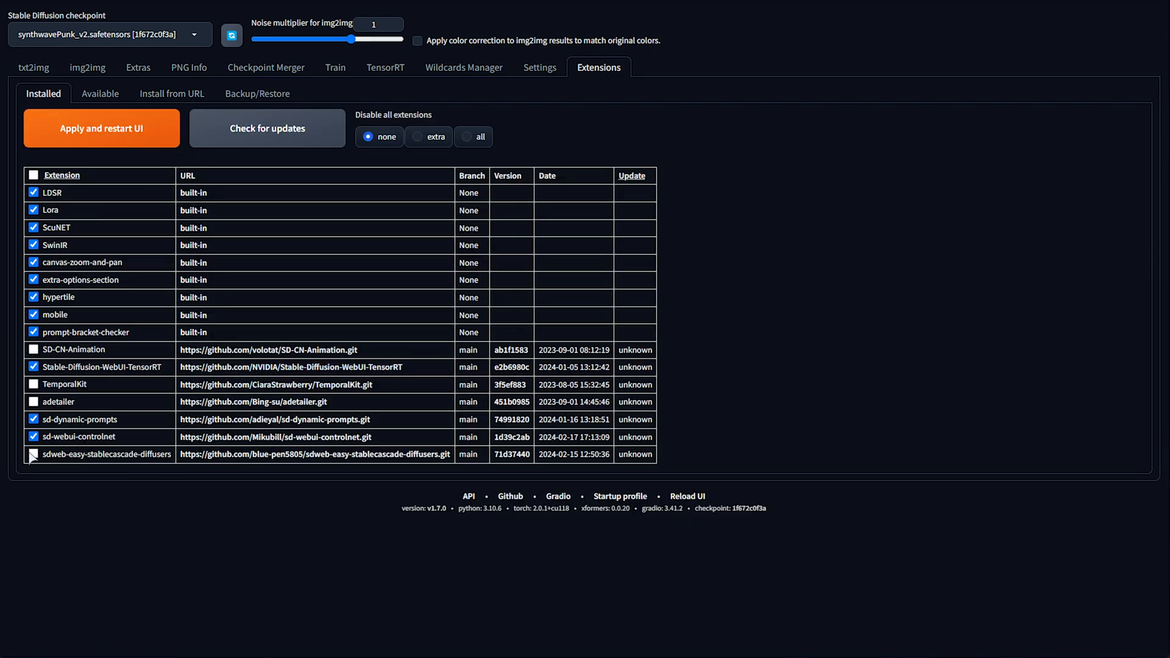
{"action": "left_click", "coordinate": [33, 455]}
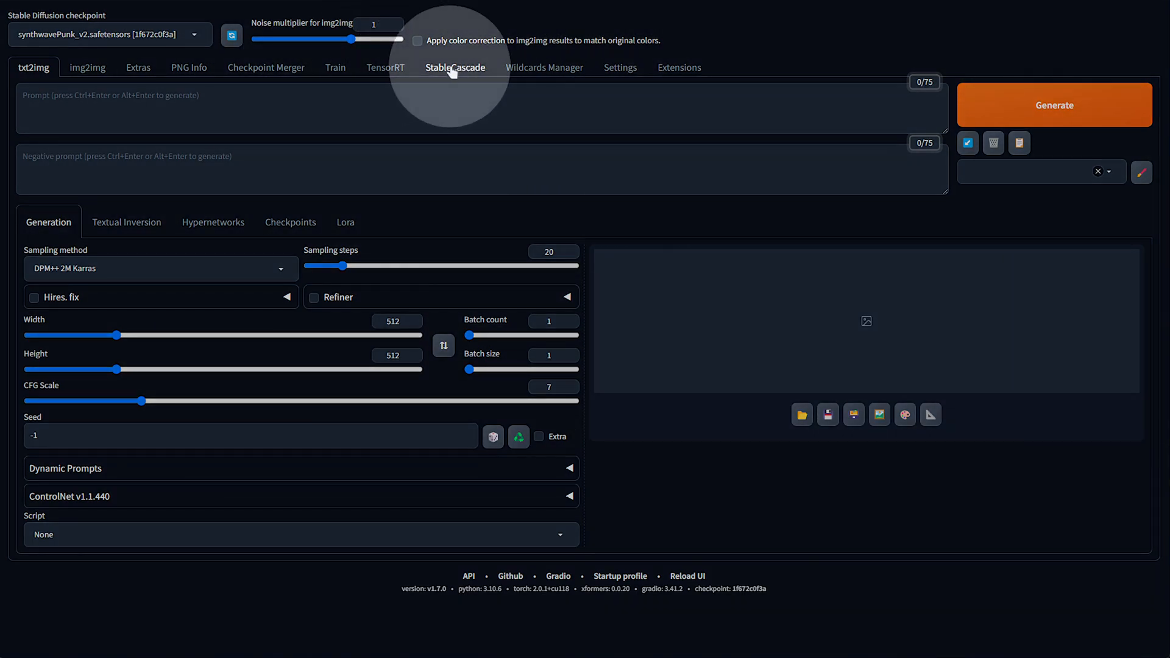
- Generate a test image from the placeholder prompt 'asd' on the StableCascade page and view the mandala full size
{"action": "left_click", "coordinate": [454, 67]}
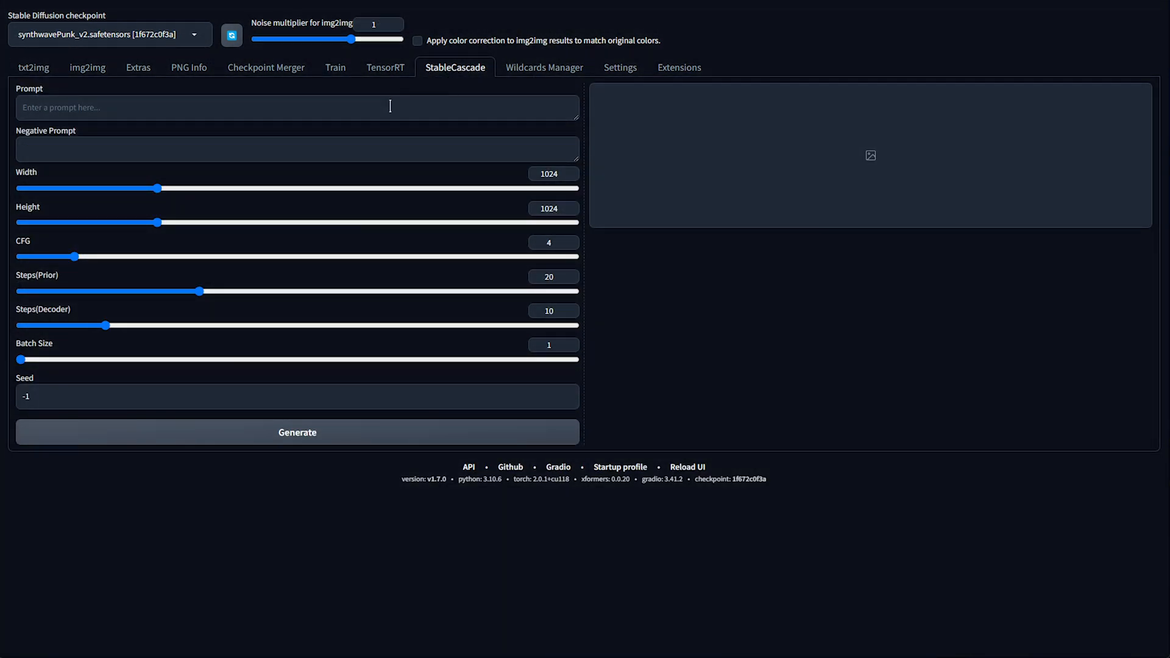
{"action": "type", "text": "asdf"}
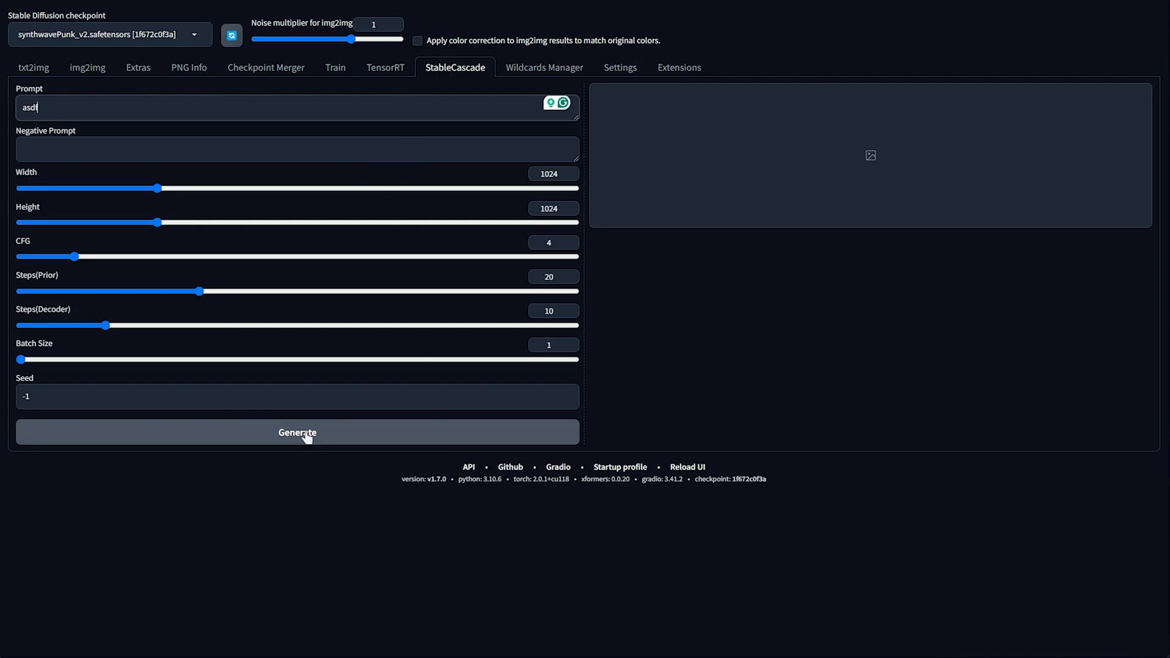
{"action": "left_click", "coordinate": [296, 432]}
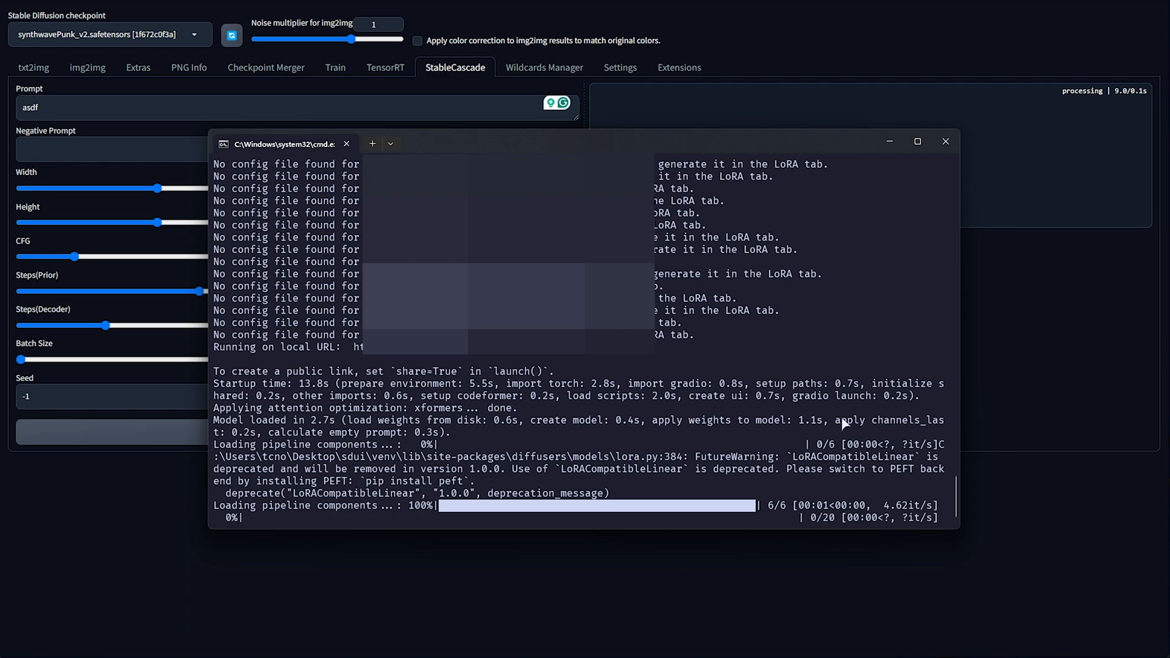
{"action": "mouse_move", "coordinate": [1042, 322]}
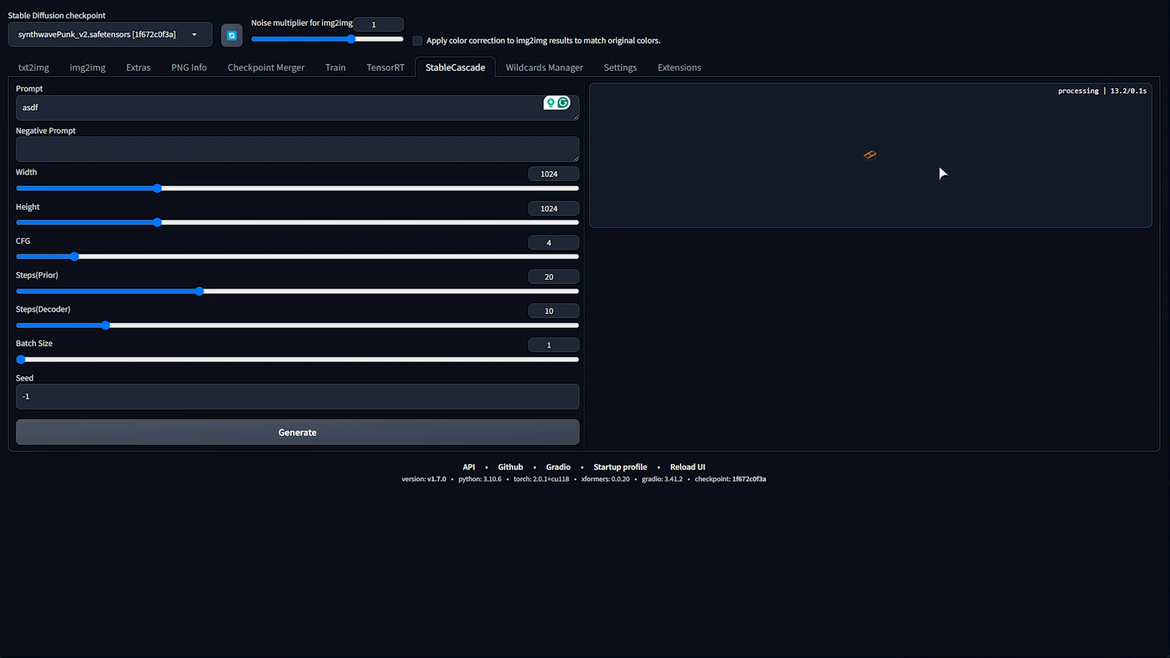
{"action": "mouse_move", "coordinate": [909, 324]}
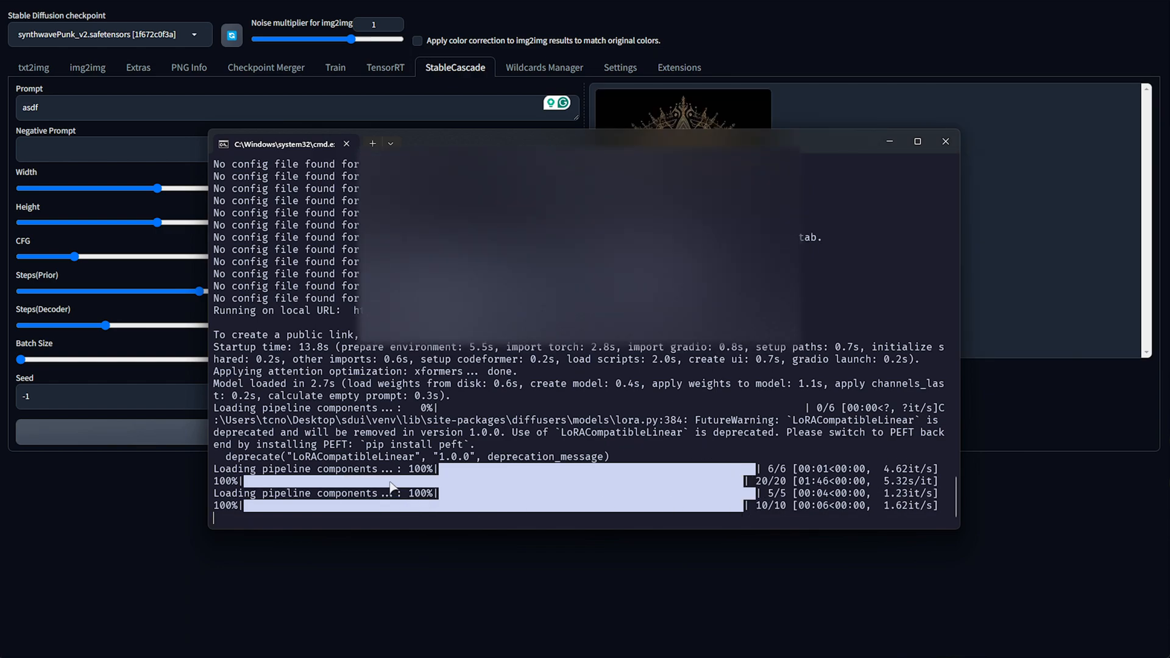
{"action": "left_click", "coordinate": [946, 142]}
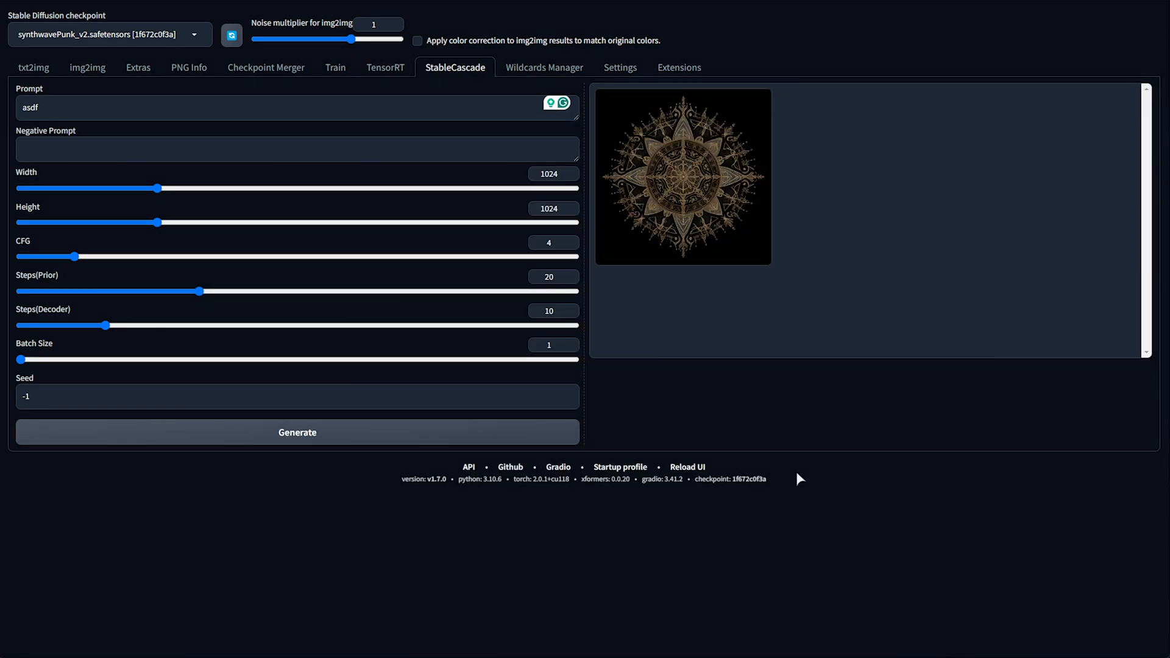
{"action": "left_click", "coordinate": [681, 176]}
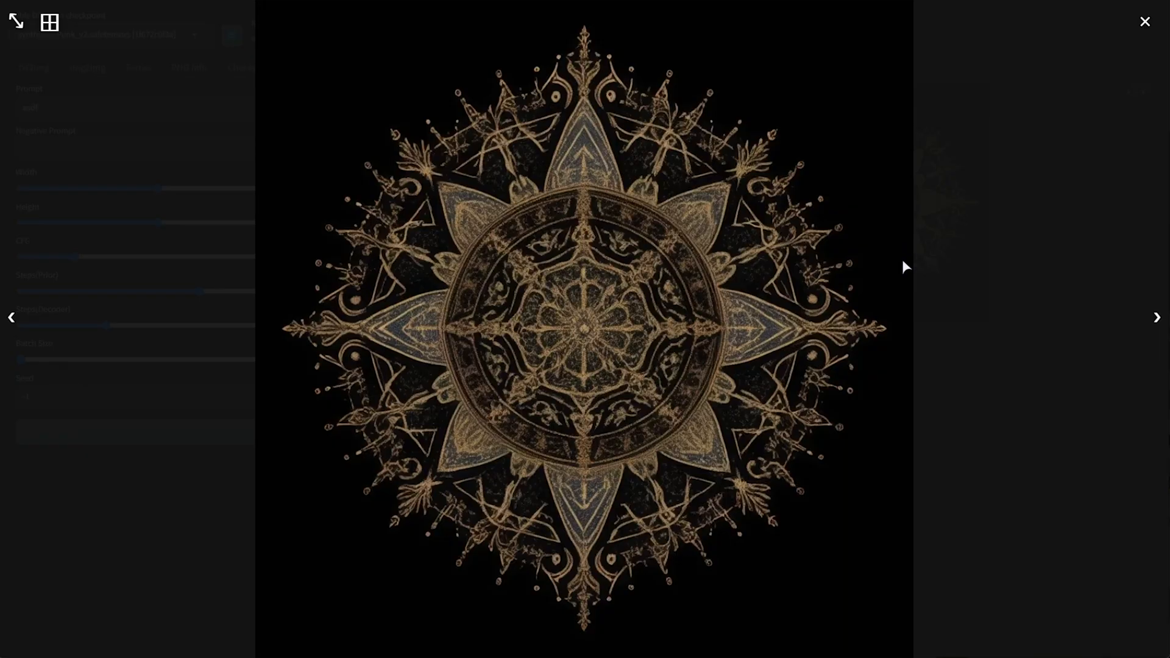
{"action": "mouse_move", "coordinate": [1008, 297]}
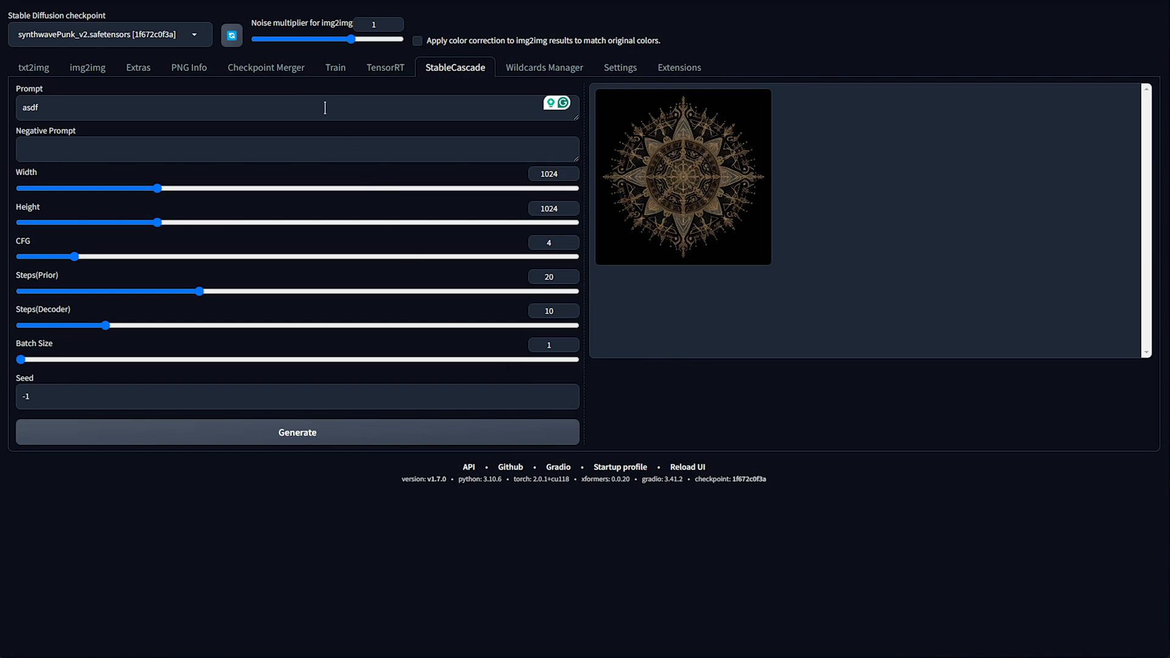
- Generate a racecar that has 'Zoooom' written on the side and view the result full size
{"action": "type", "text": "A racecar, motionblur"}
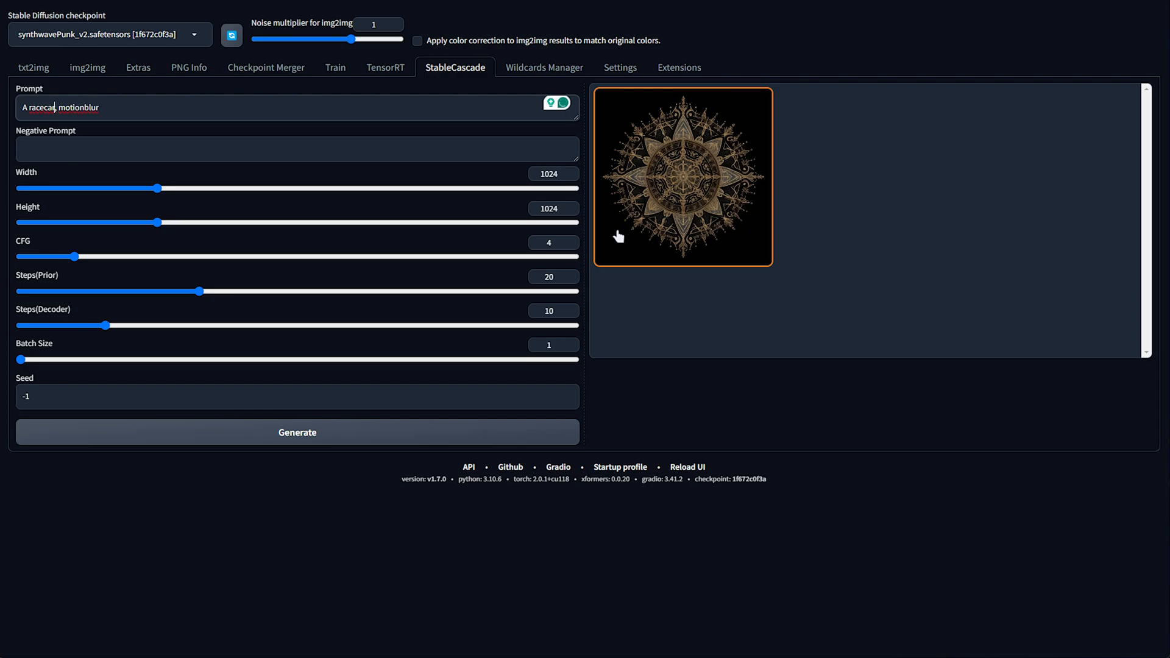
{"action": "type", "text": "has"}
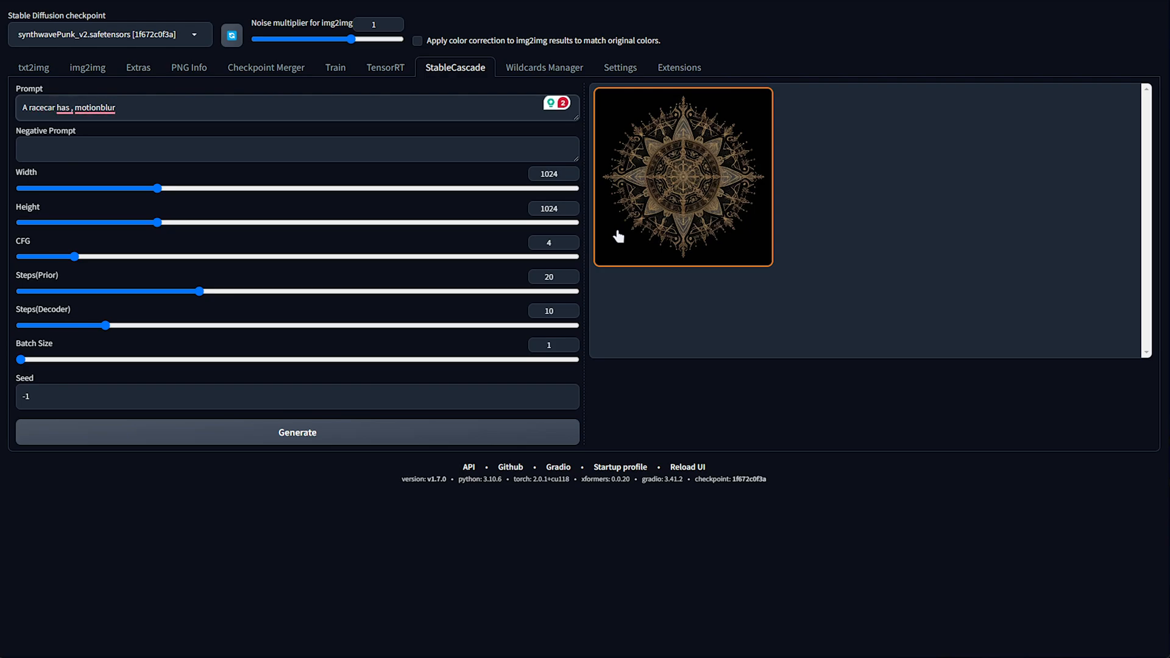
{"action": "type", "text": "Zoooom written"}
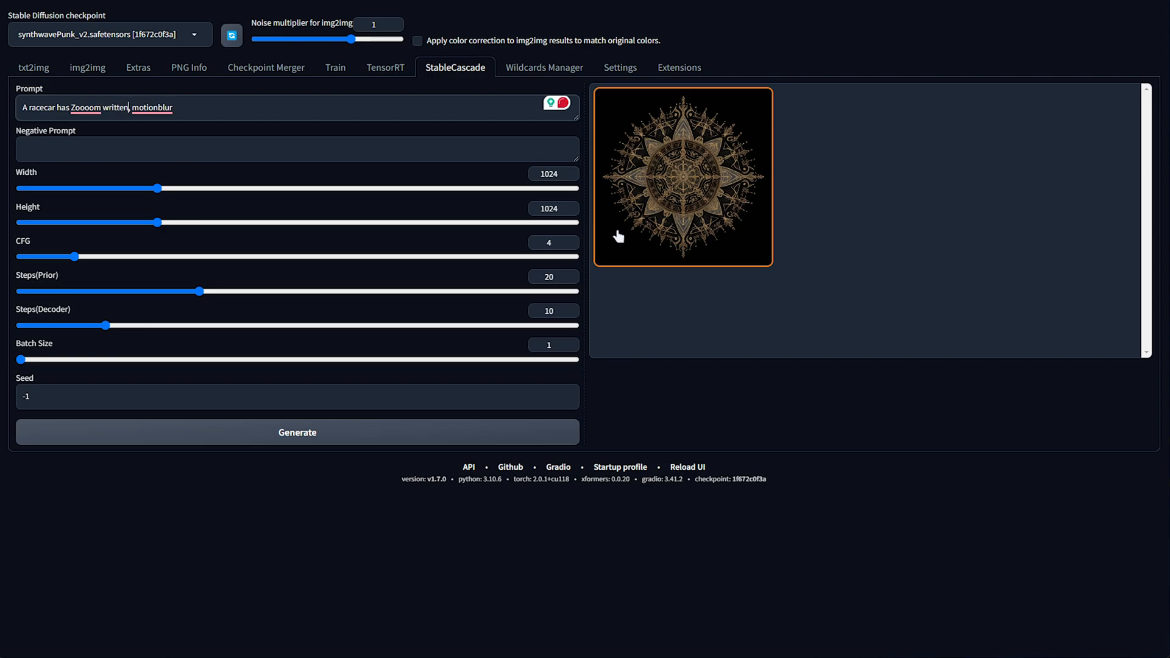
{"action": "type", "text": "on the side"}
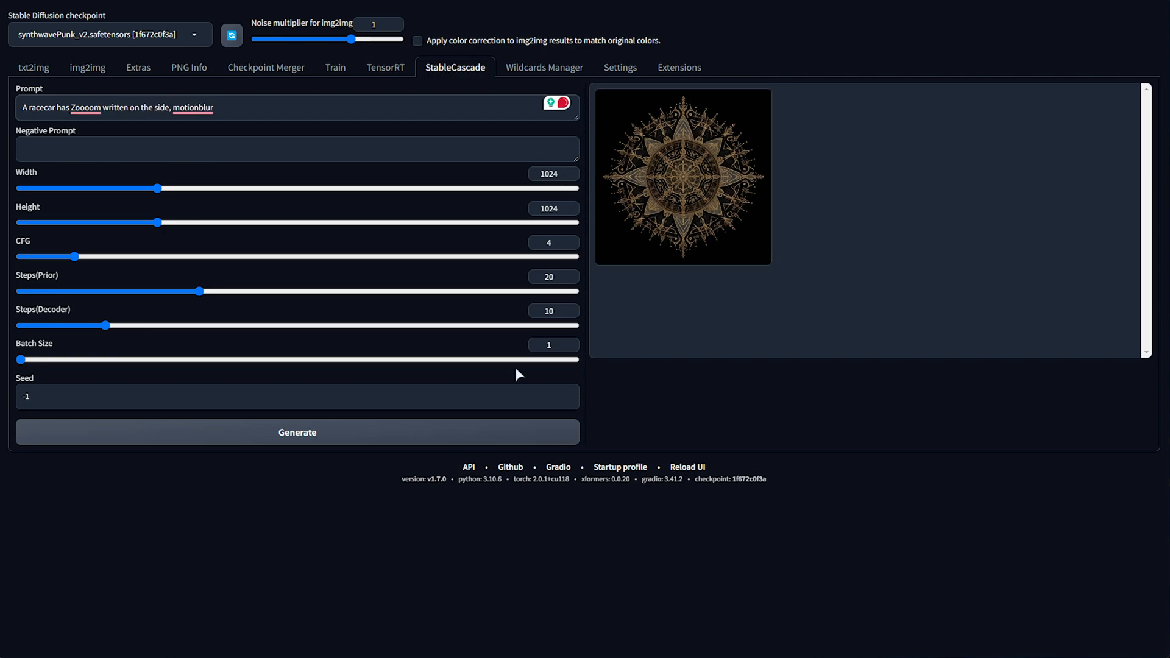
{"action": "left_click", "coordinate": [297, 432]}
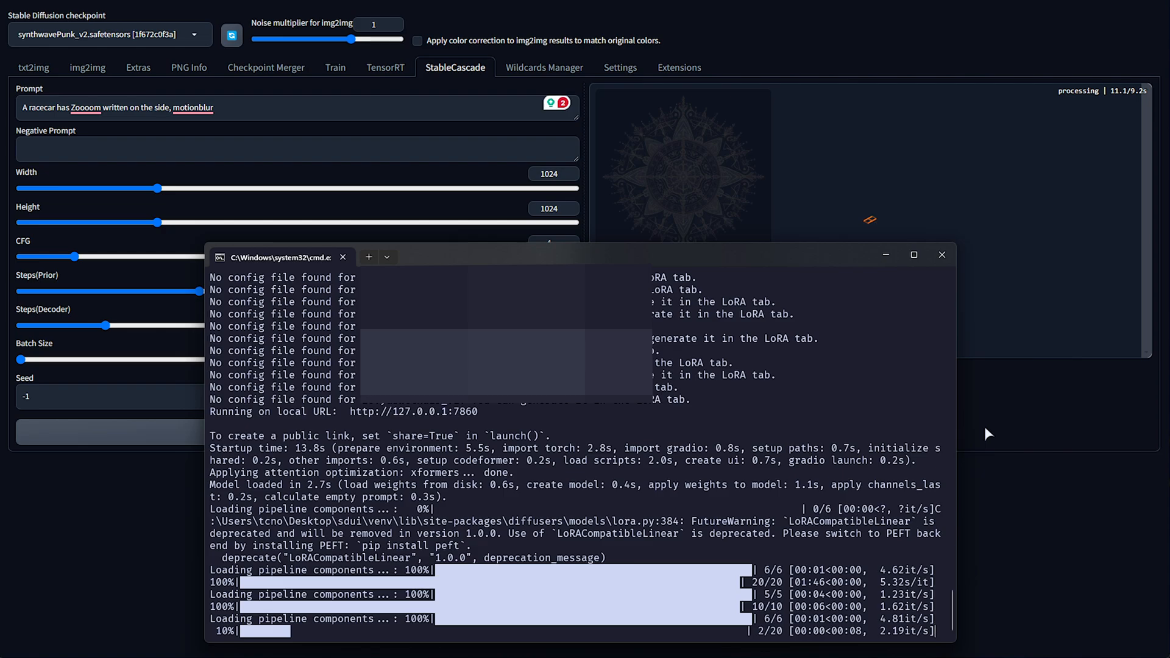
{"action": "mouse_move", "coordinate": [851, 640]}
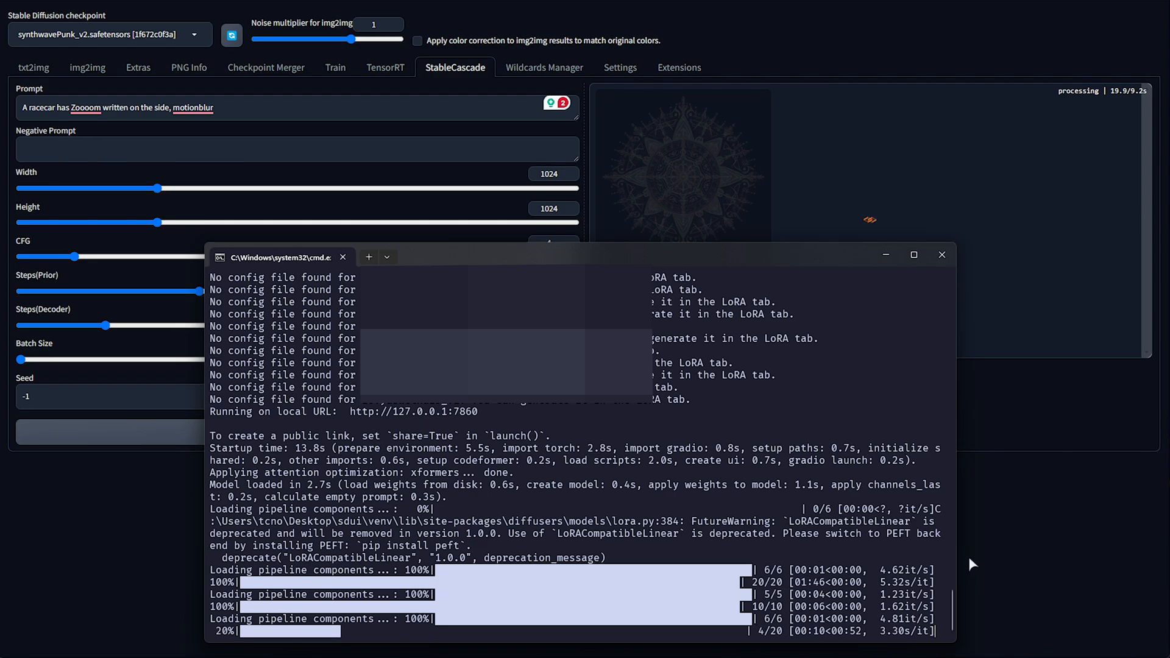
{"action": "mouse_move", "coordinate": [969, 533]}
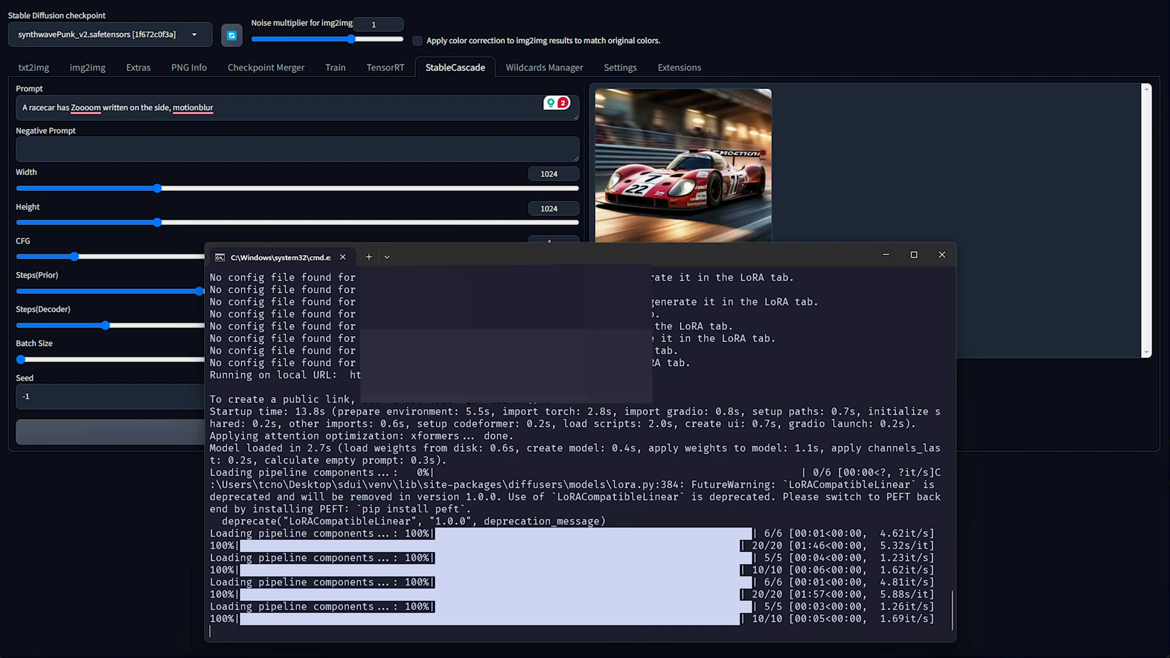
{"action": "left_click", "coordinate": [682, 165]}
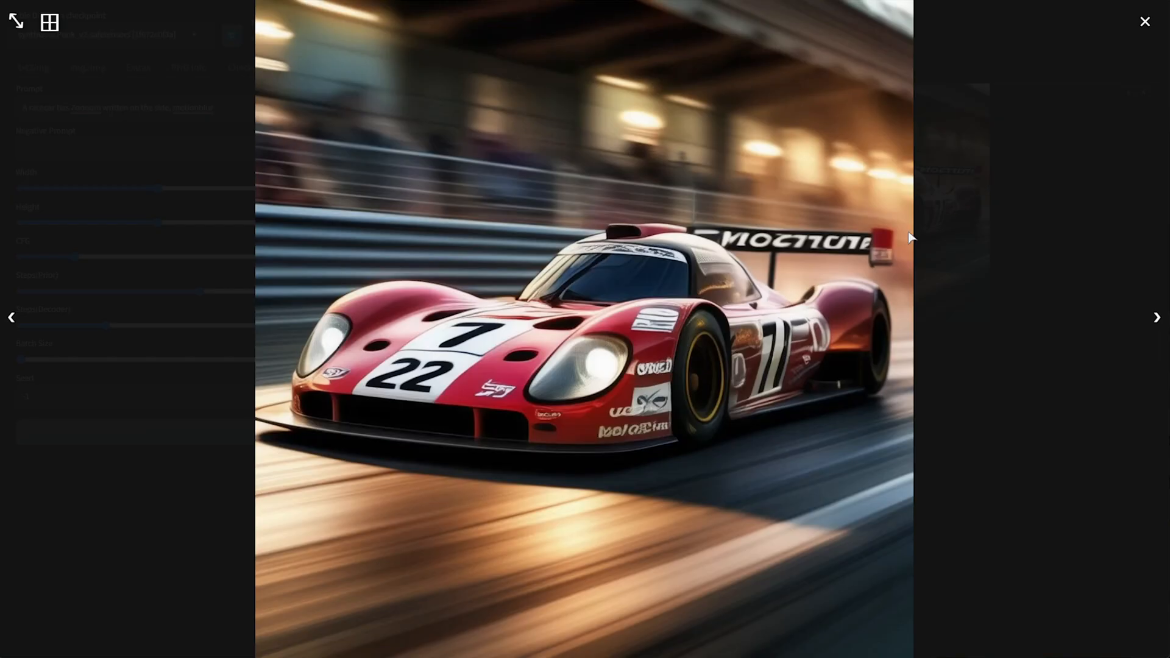
{"action": "mouse_move", "coordinate": [936, 261]}
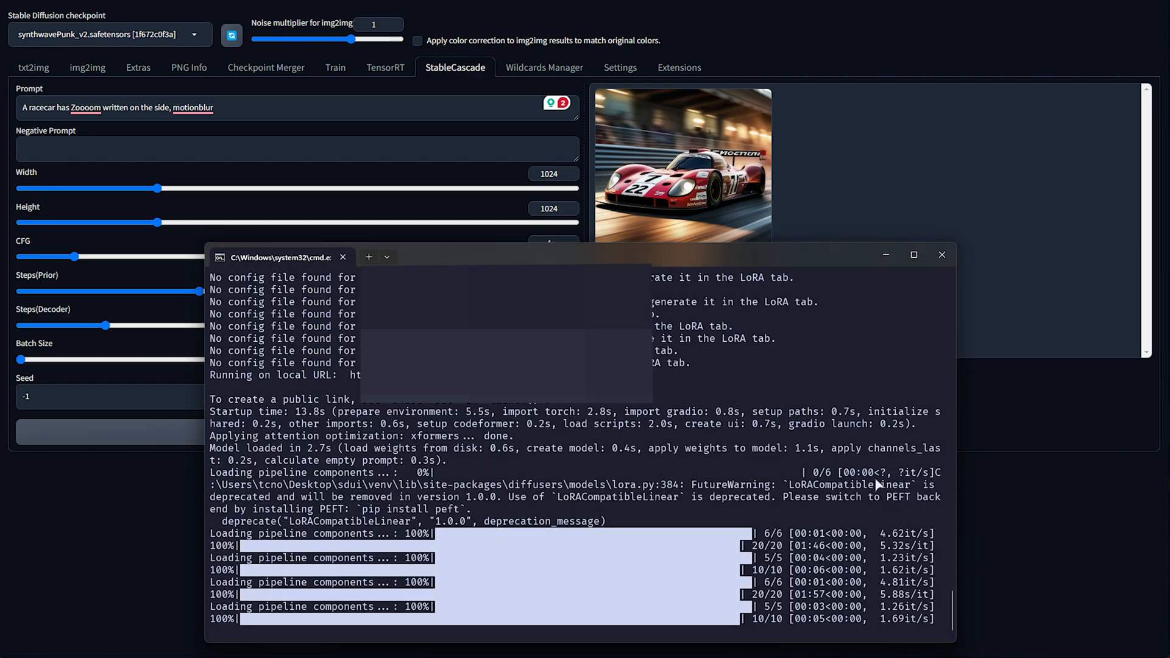
{"action": "mouse_move", "coordinate": [1003, 334]}
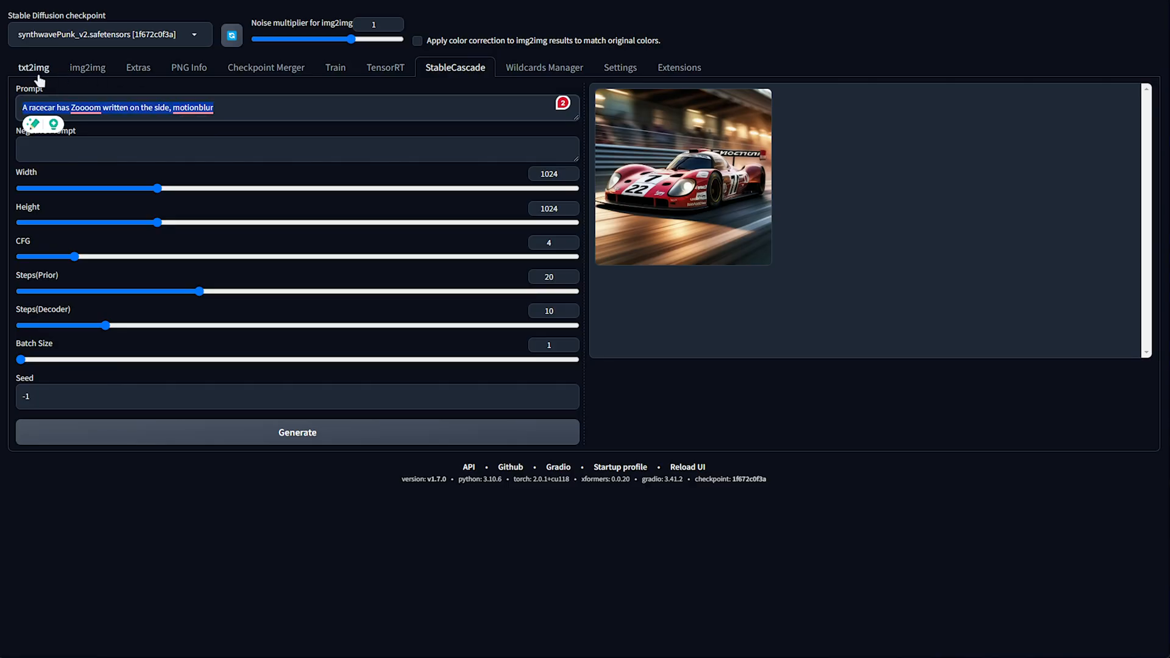
- Set the txt2img width to 1000 for comparison, then return to the StableCascade page
{"action": "left_click", "coordinate": [33, 67]}
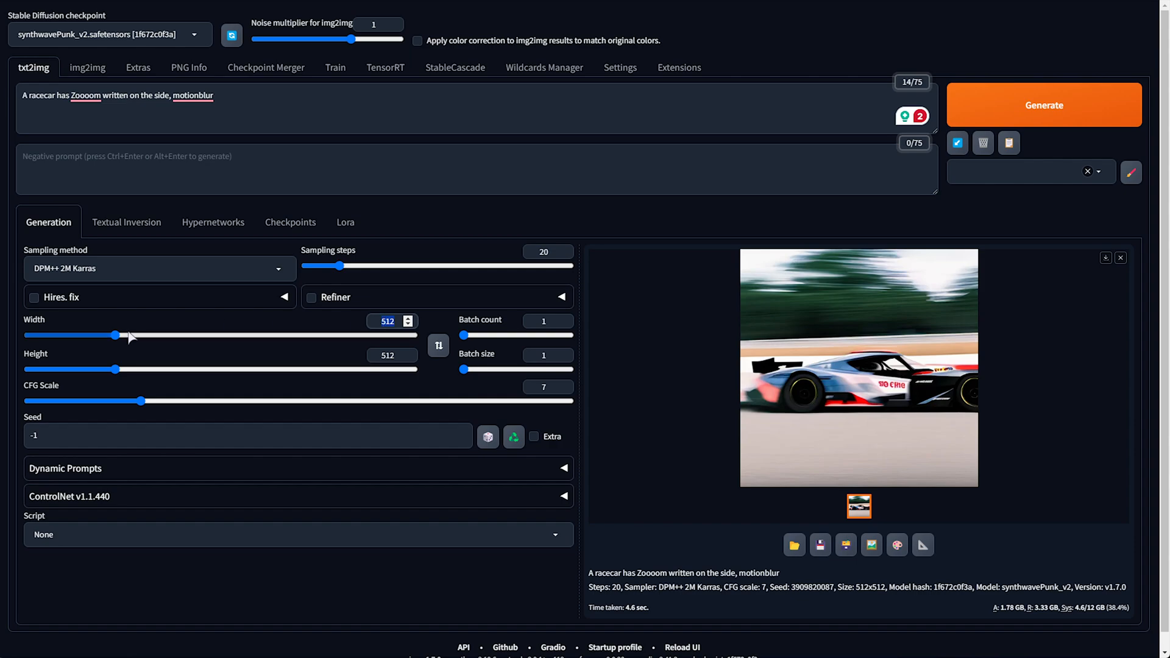
{"action": "left_click_drag", "start_coordinate": [116, 335], "coordinate": [199, 335]}
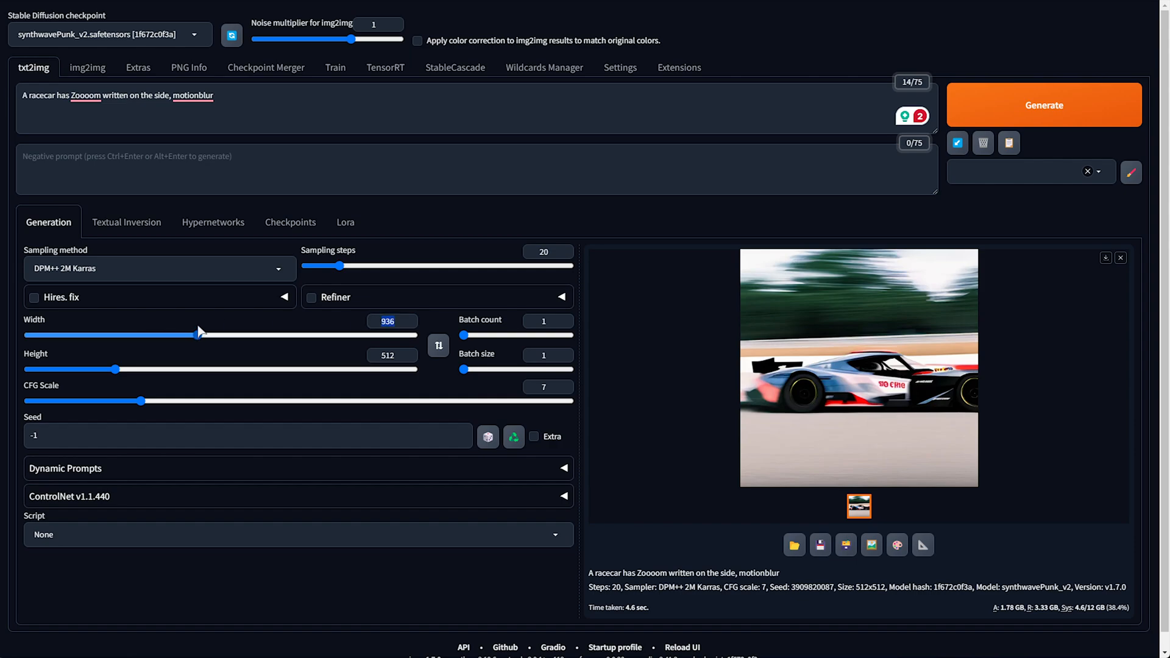
{"action": "left_click_drag", "start_coordinate": [198, 335], "coordinate": [210, 335]}
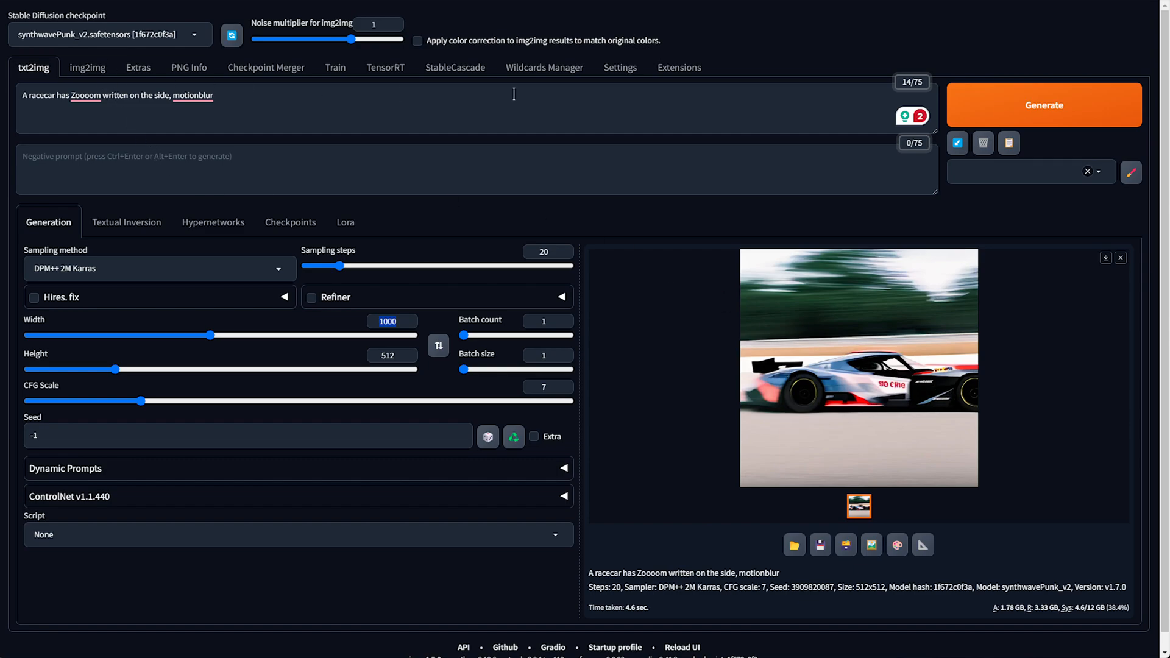
{"action": "left_click", "coordinate": [454, 67]}
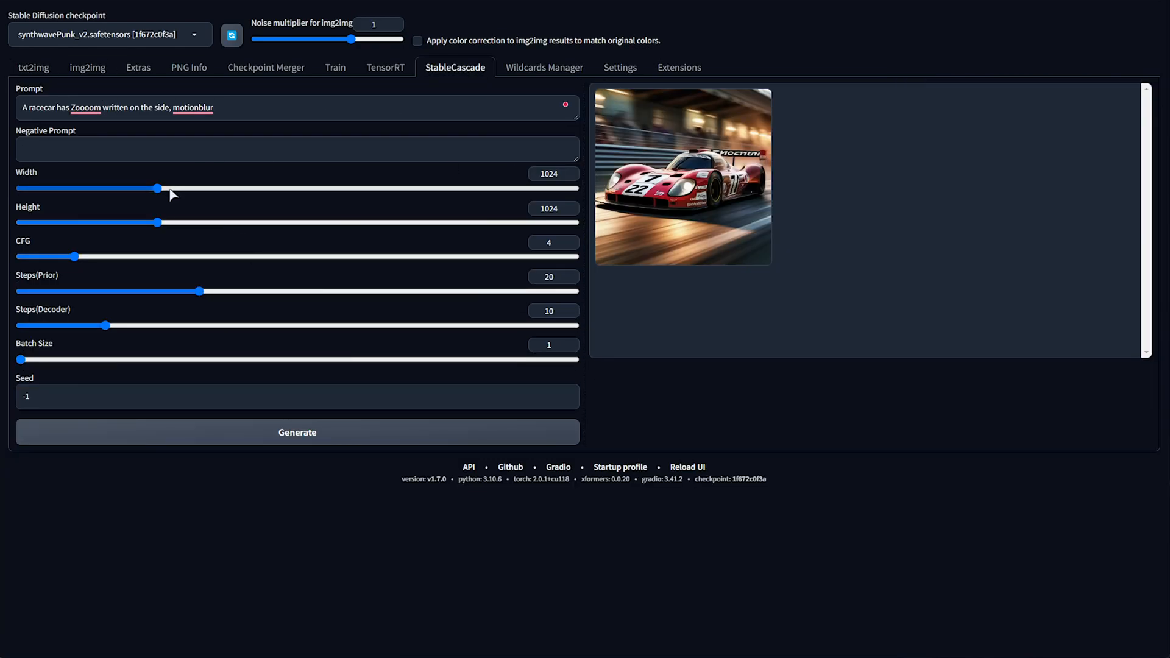
- Set the image width to 512 and enter the prompt: A sign that says "Zoom"
{"action": "left_click_drag", "start_coordinate": [158, 188], "coordinate": [576, 187]}
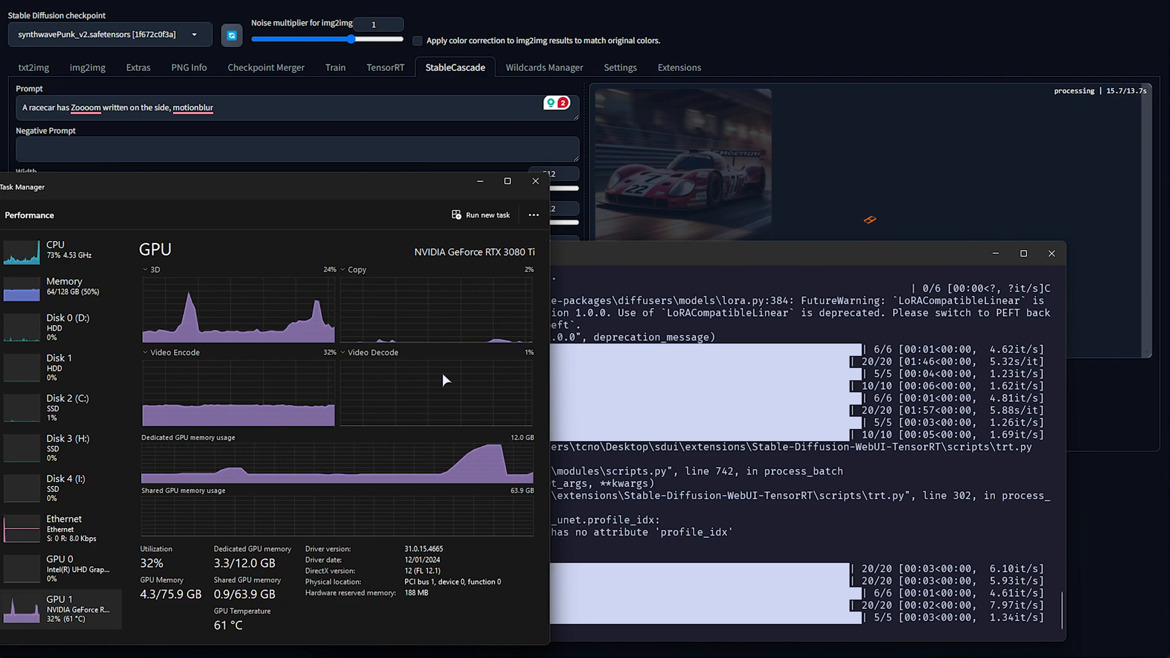
{"action": "left_click", "coordinate": [535, 180]}
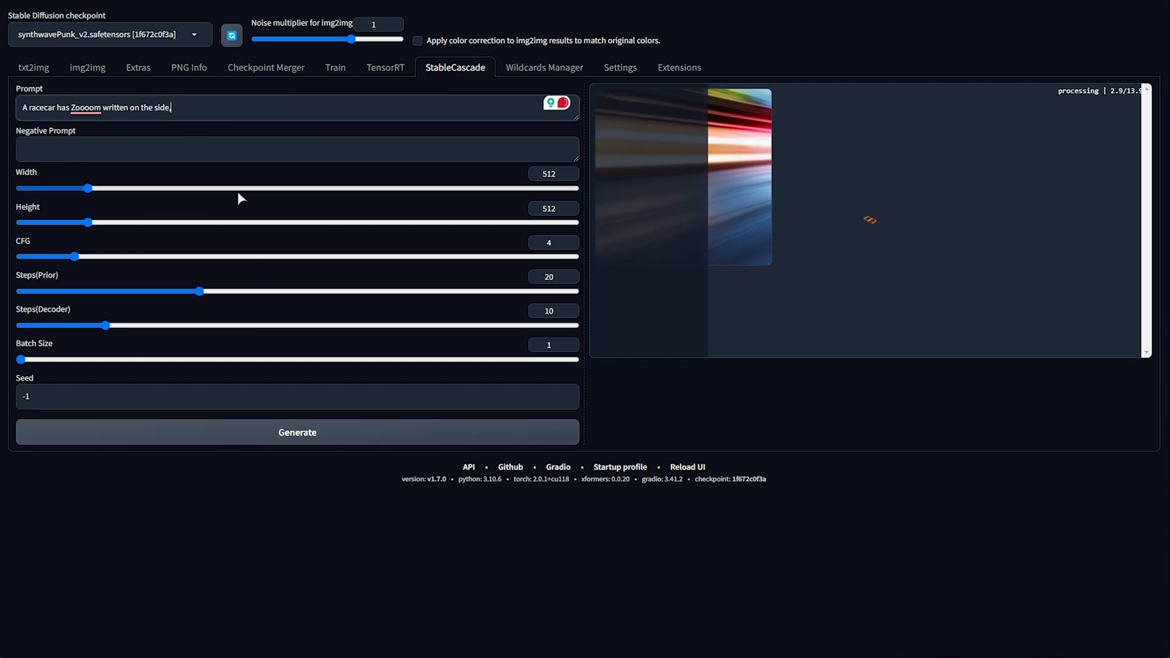
{"action": "type", "text": "A sign that says \"Zoom\""}
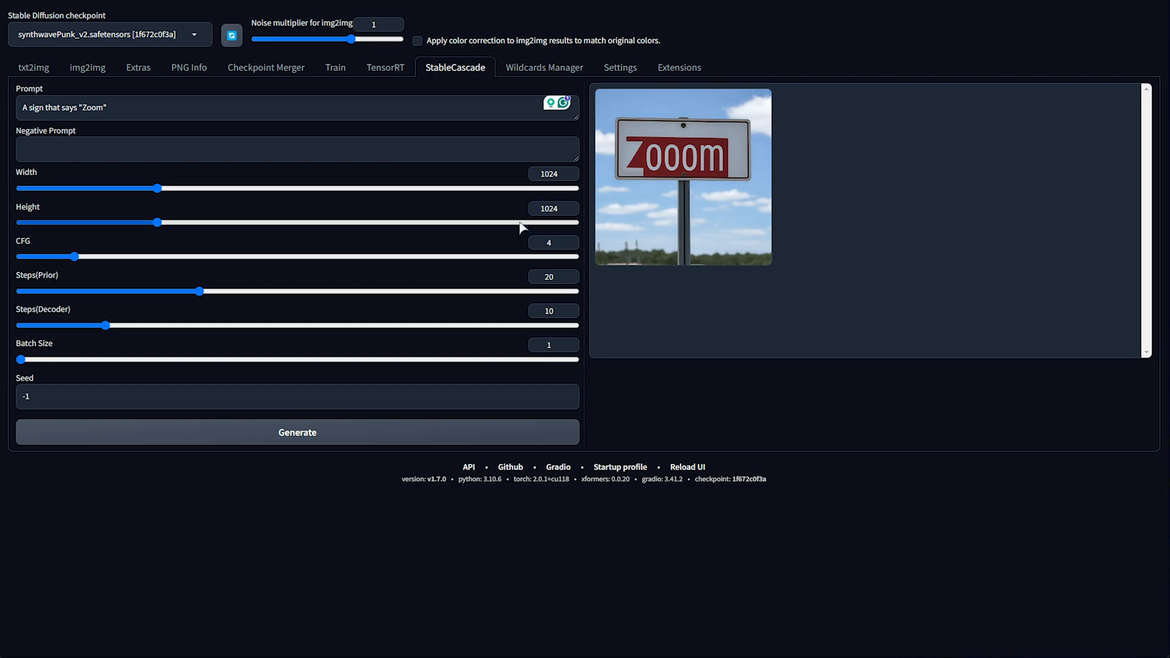
{"action": "mouse_move", "coordinate": [523, 224]}
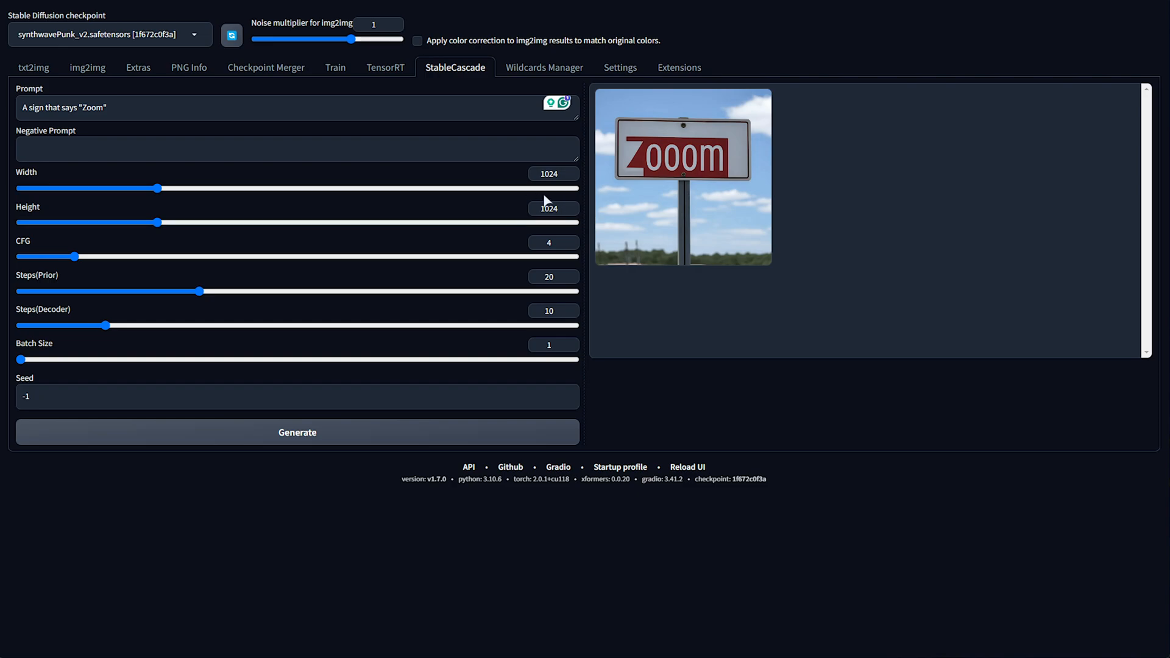
- View the generated 'Zooom' sign image full size and close the lightbox
{"action": "left_click", "coordinate": [682, 175]}
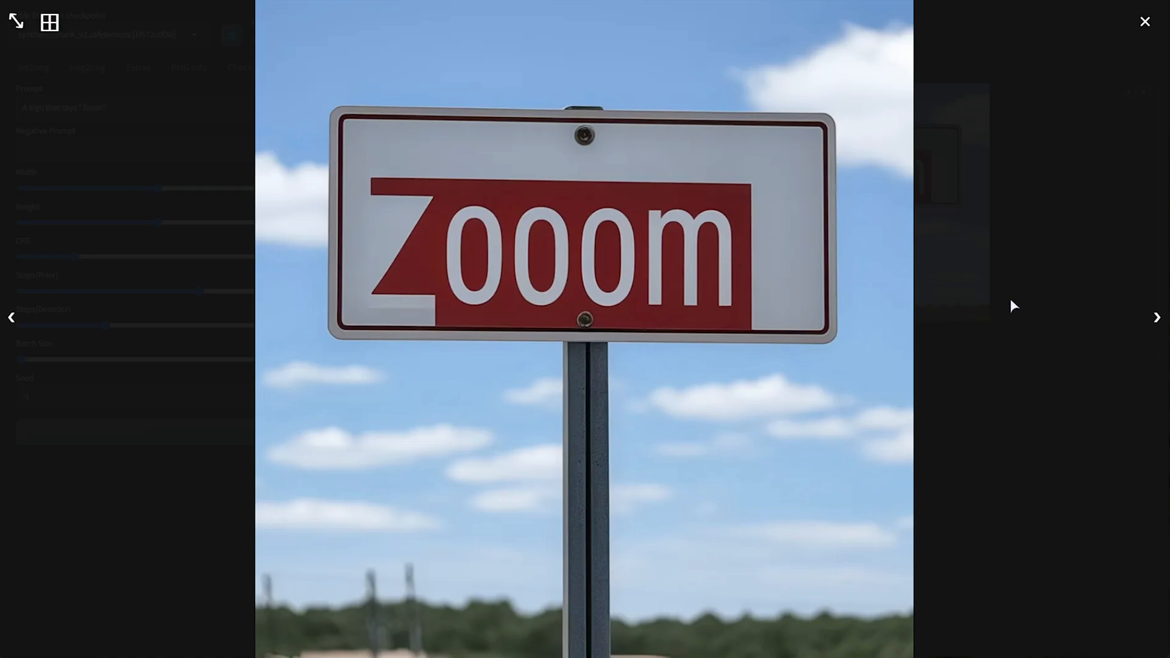
{"action": "left_click", "coordinate": [1145, 20]}
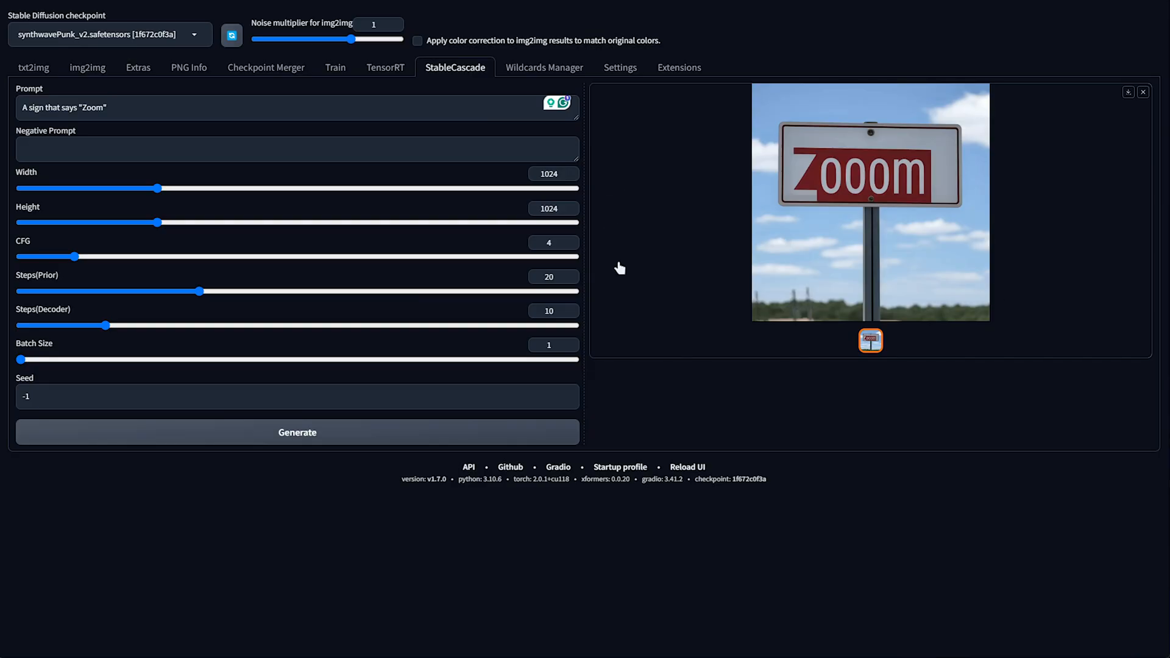
{"action": "mouse_move", "coordinate": [594, 365]}
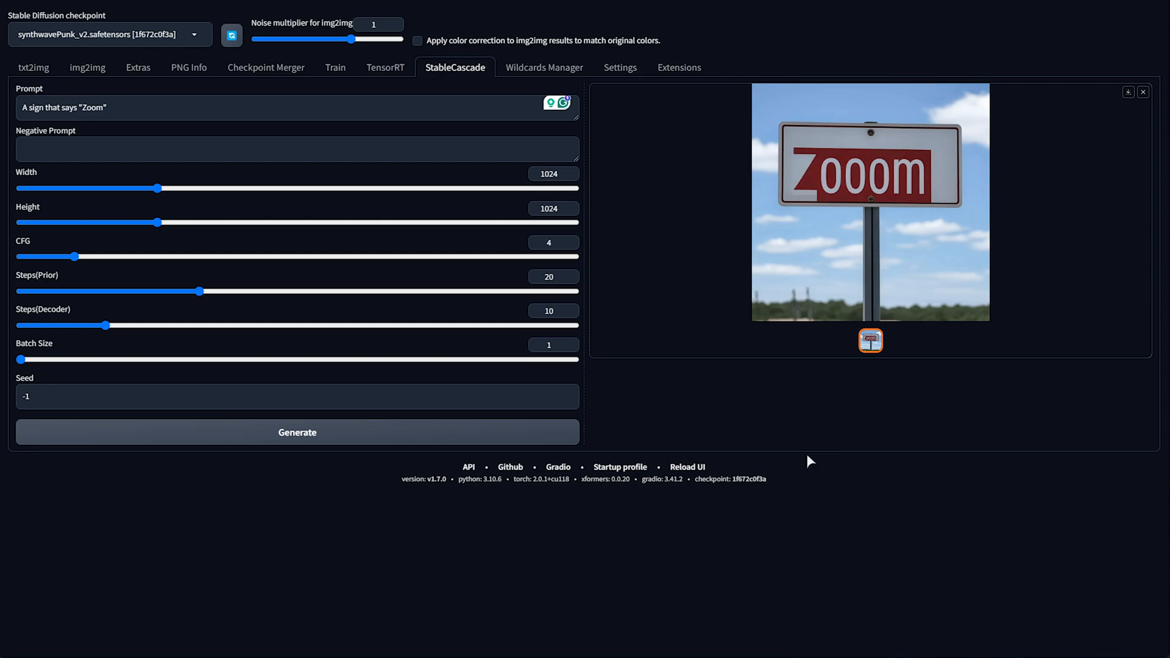
{"action": "mouse_move", "coordinate": [797, 404]}
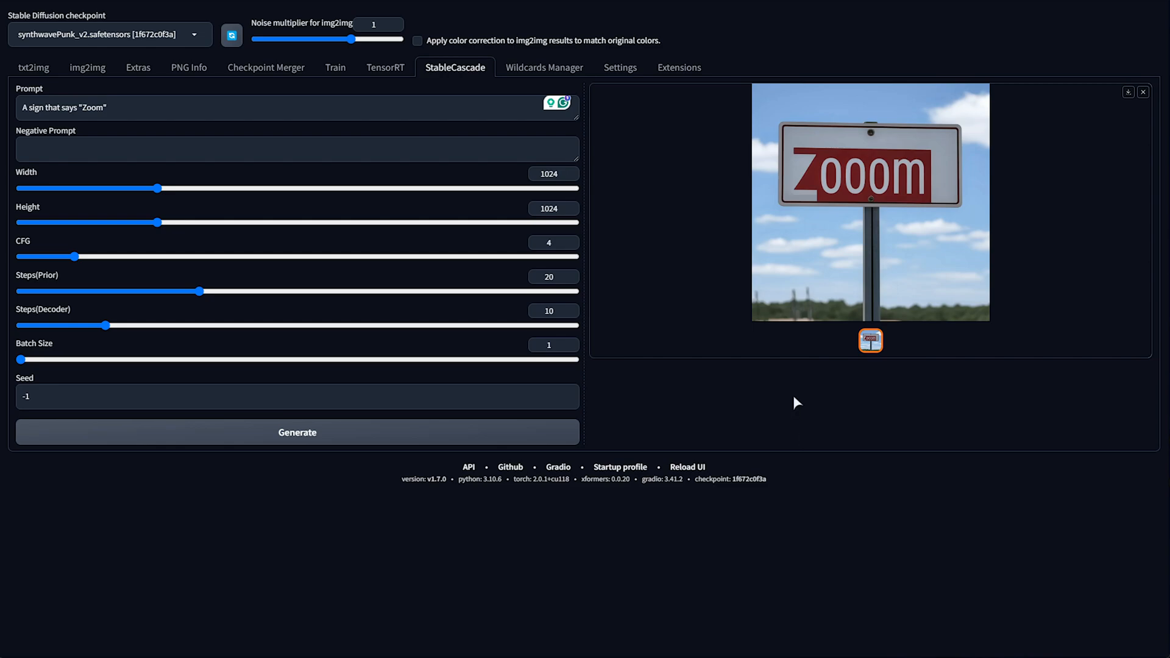